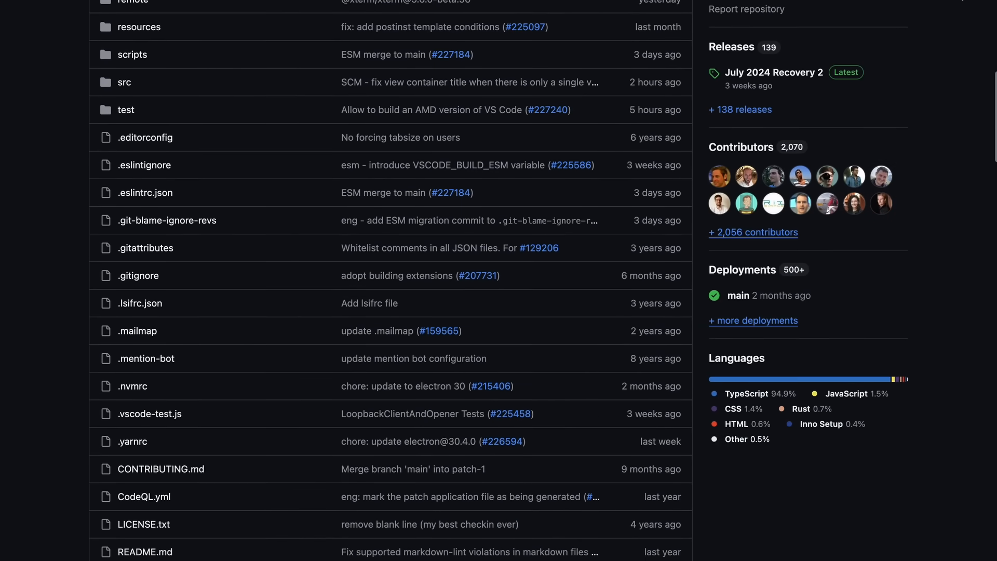
{"action": "mouse_move", "coordinate": [944, 124]}
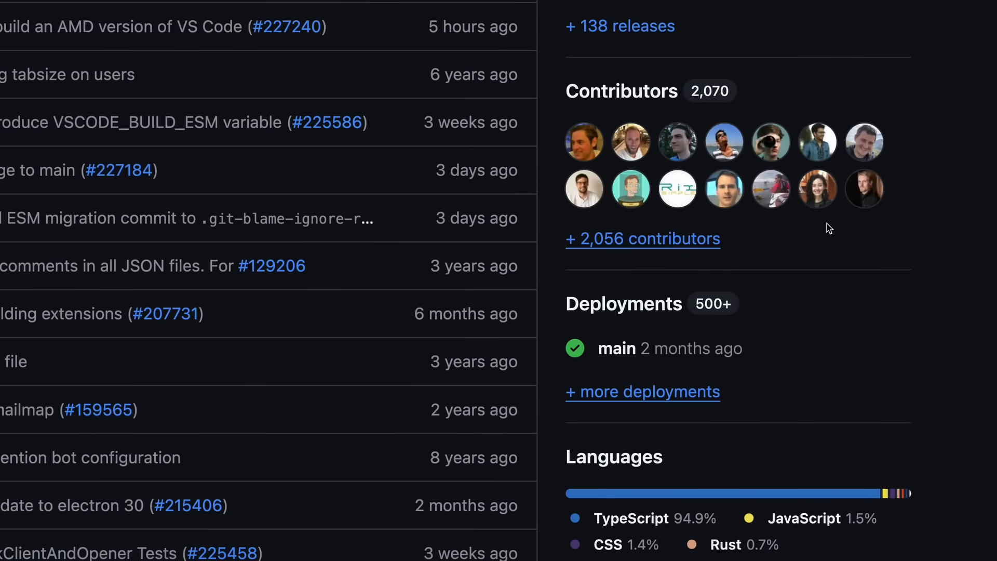
{"action": "mouse_move", "coordinate": [824, 257]}
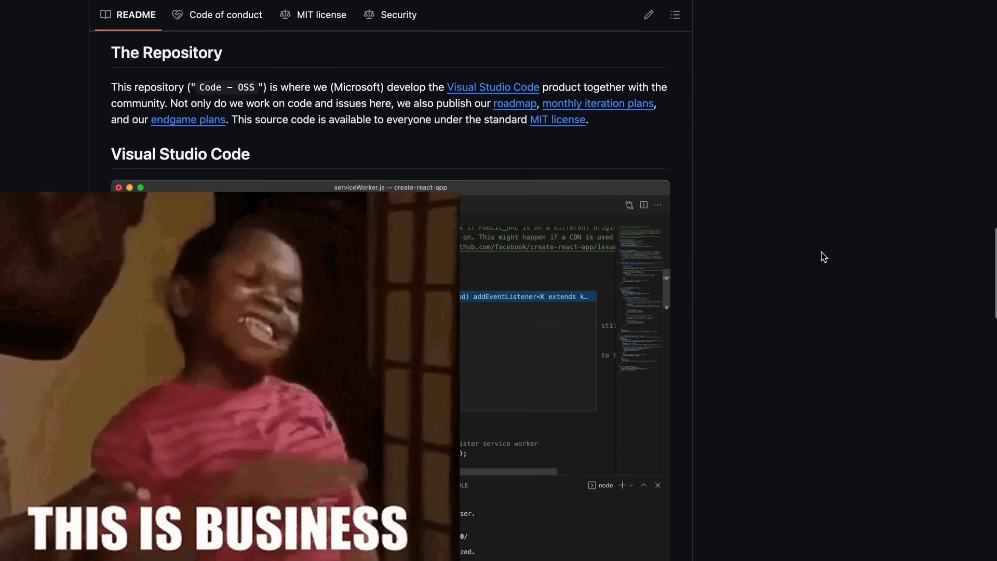
Browse the Extensions view to locate the Continue assistant extension
{"action": "scroll", "scroll_direction": "down", "scroll_amount": 3}
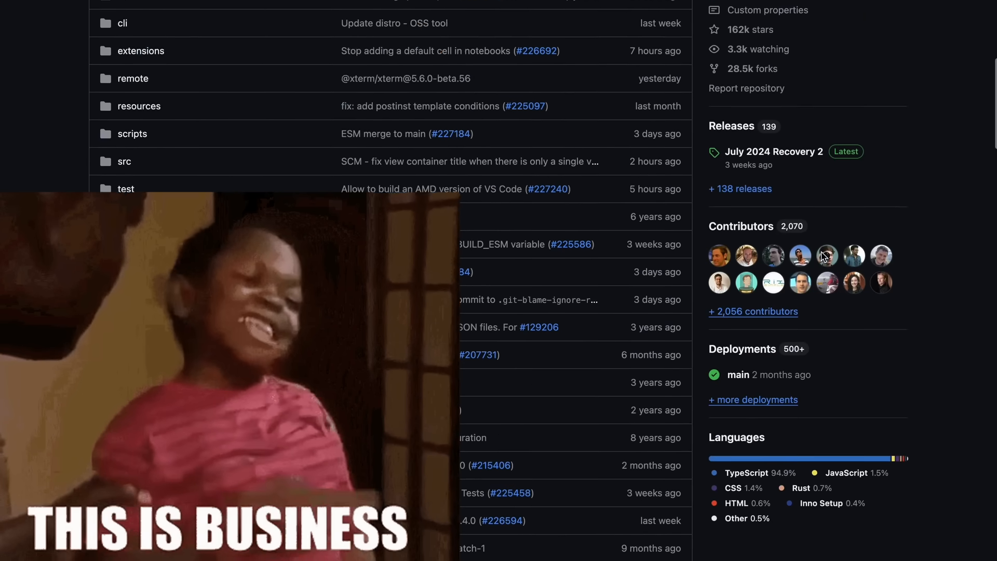
{"action": "scroll", "scroll_direction": "up", "scroll_amount": 3}
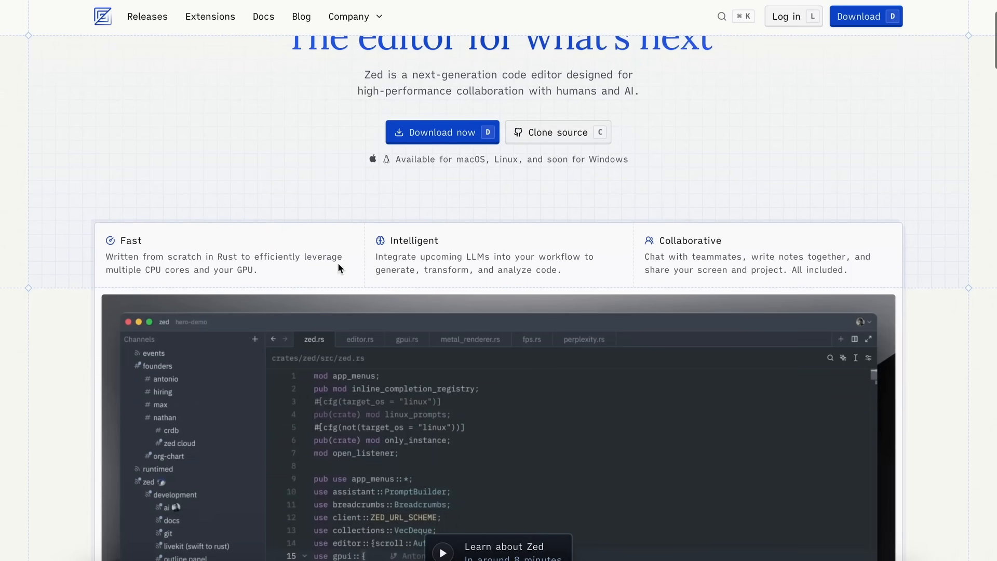
{"action": "scroll", "scroll_direction": "down", "scroll_amount": 3}
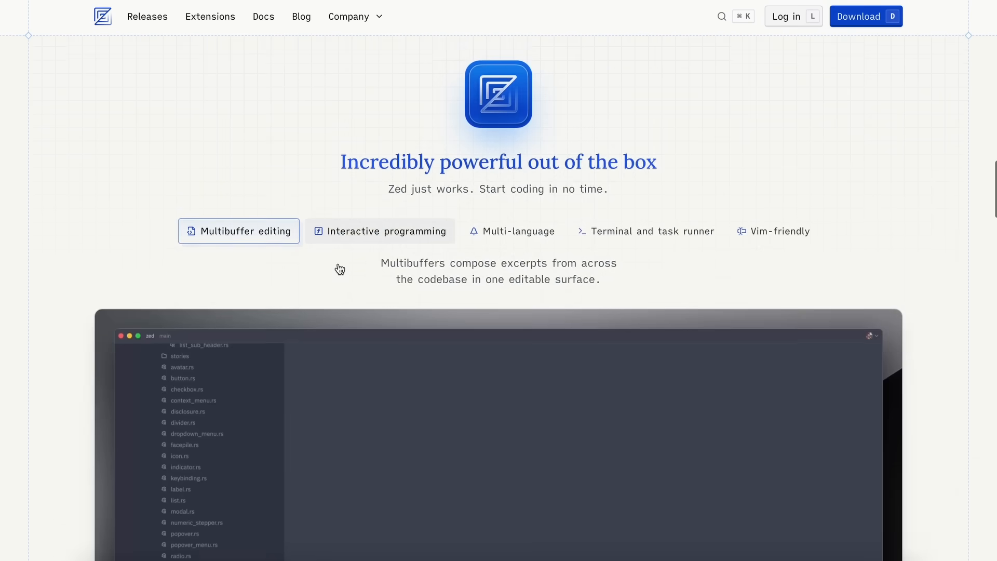
{"action": "scroll", "scroll_direction": "down", "scroll_amount": 3}
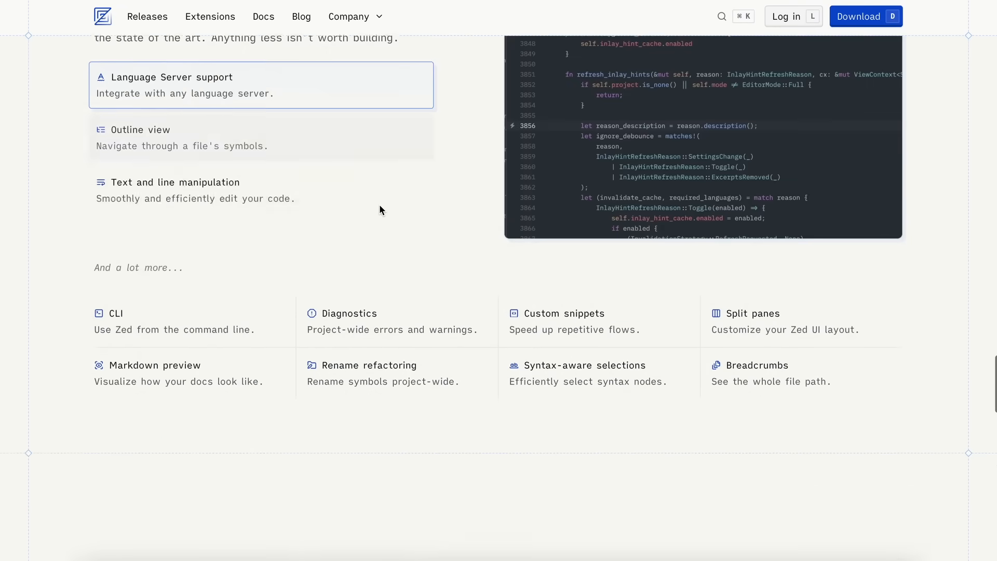
{"action": "scroll", "scroll_direction": "down", "scroll_amount": 3}
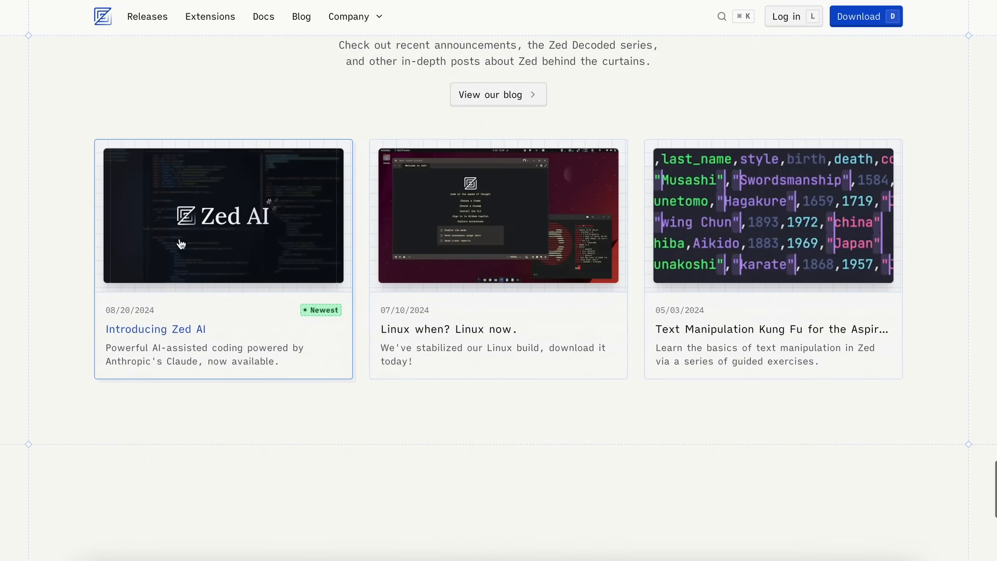
{"action": "mouse_move", "coordinate": [201, 337]}
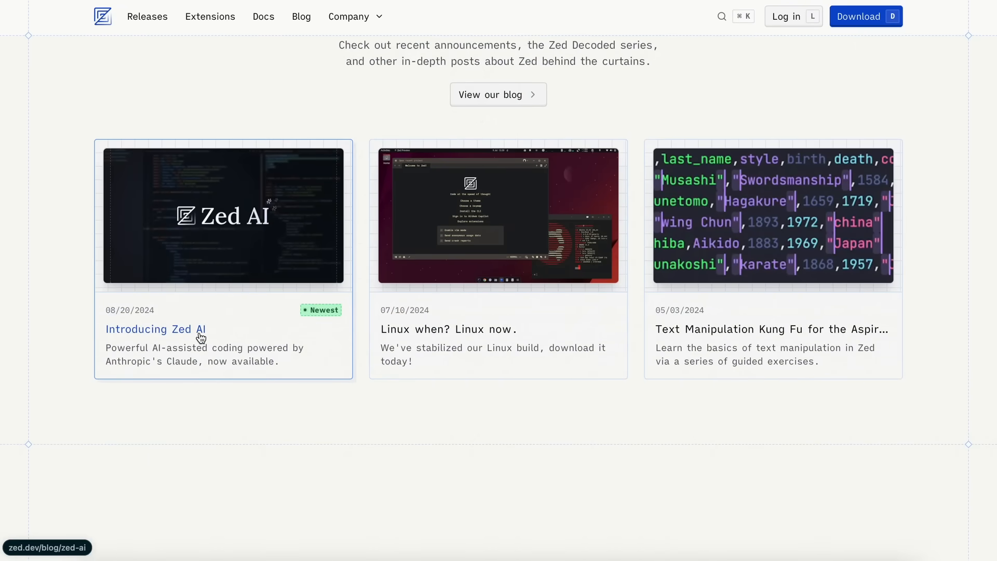
{"action": "scroll", "scroll_direction": "down", "scroll_amount": 3}
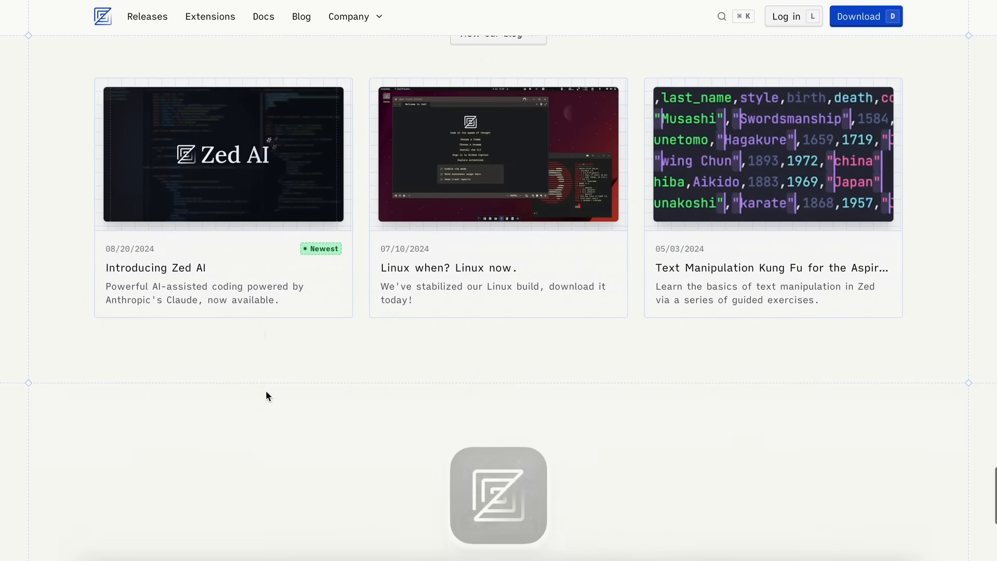
{"action": "scroll", "scroll_direction": "down", "scroll_amount": 3}
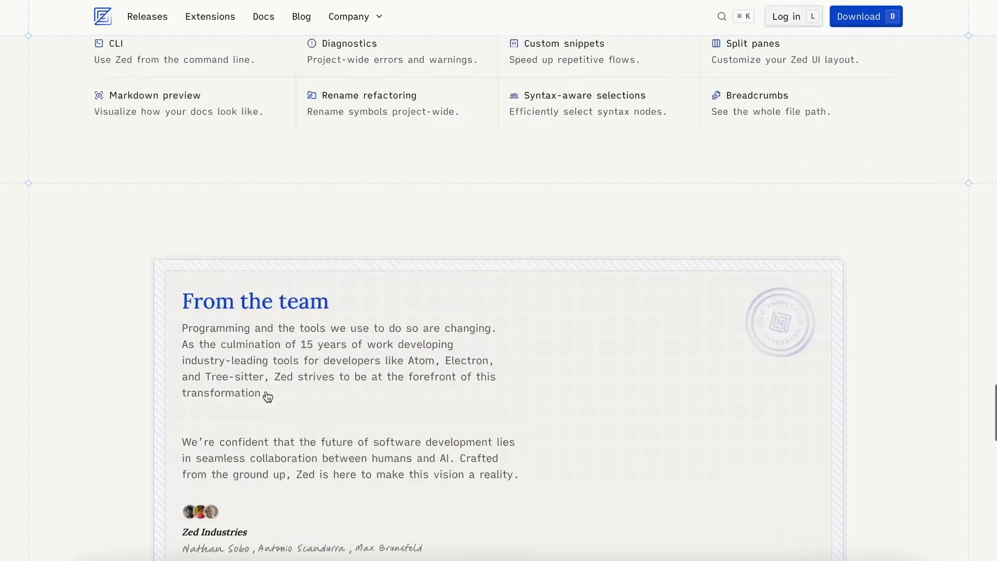
{"action": "scroll", "scroll_direction": "up", "scroll_amount": 3}
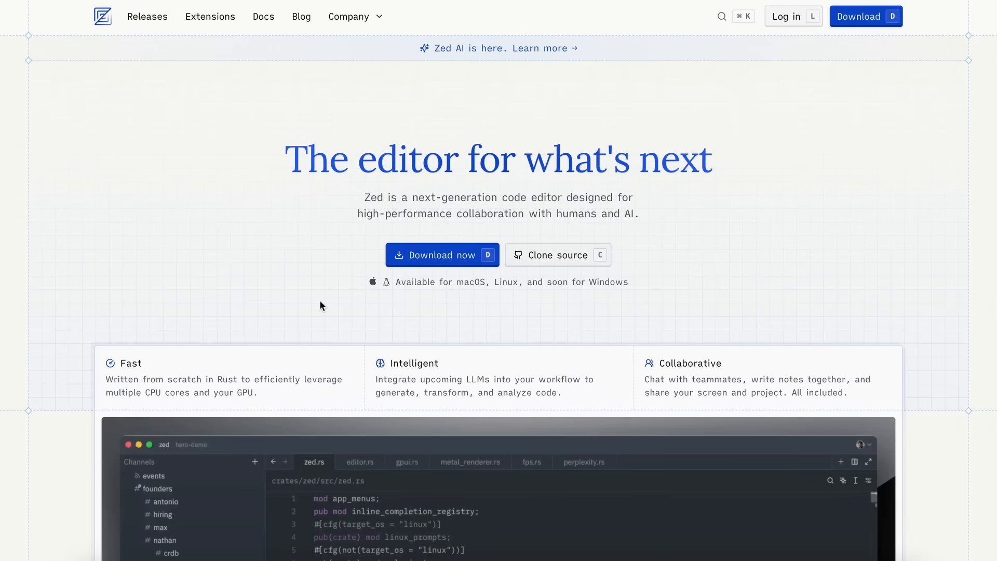
{"action": "mouse_move", "coordinate": [285, 220]}
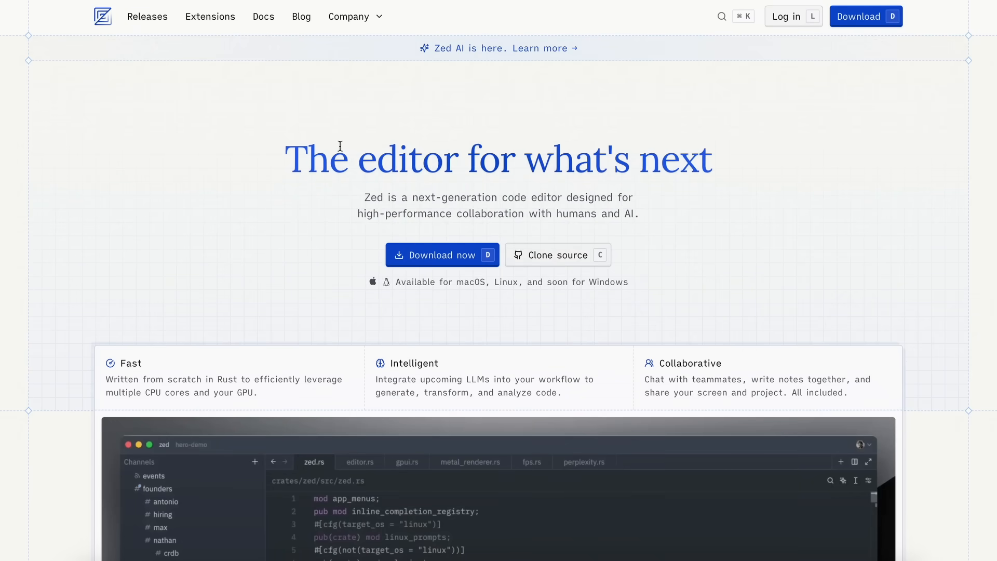
{"action": "mouse_move", "coordinate": [454, 166]}
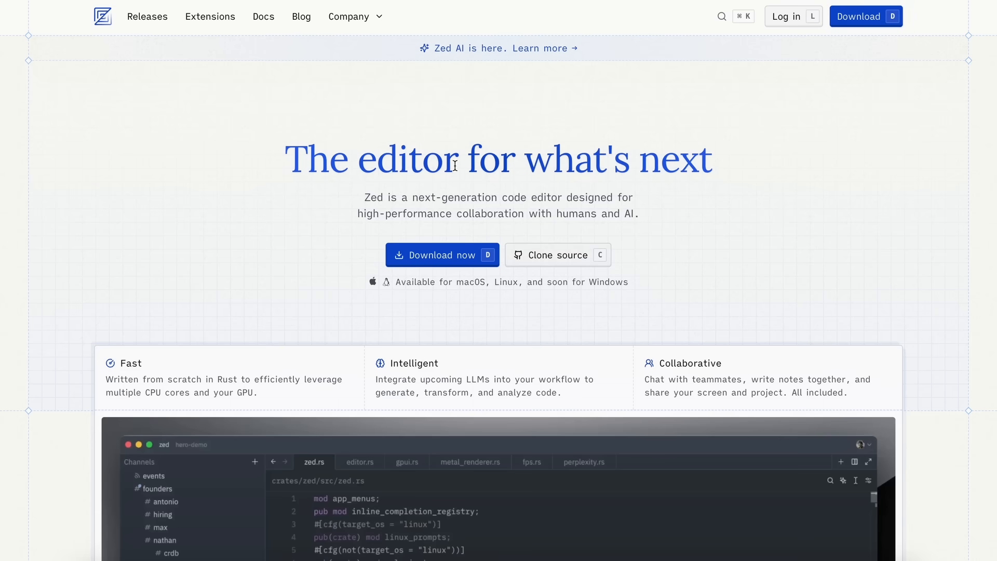
{"action": "mouse_move", "coordinate": [454, 169]}
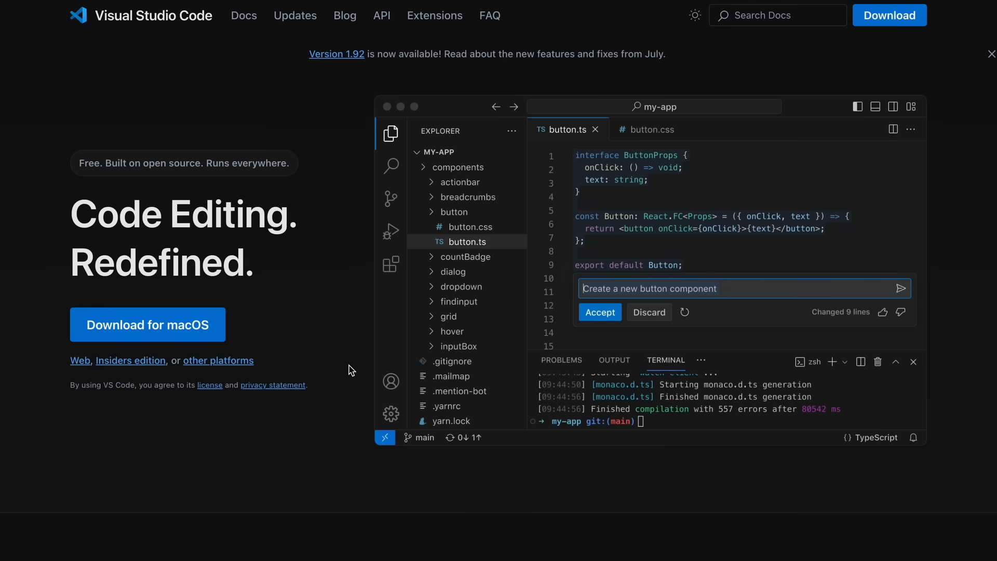
{"action": "scroll", "scroll_direction": "down", "scroll_amount": 3}
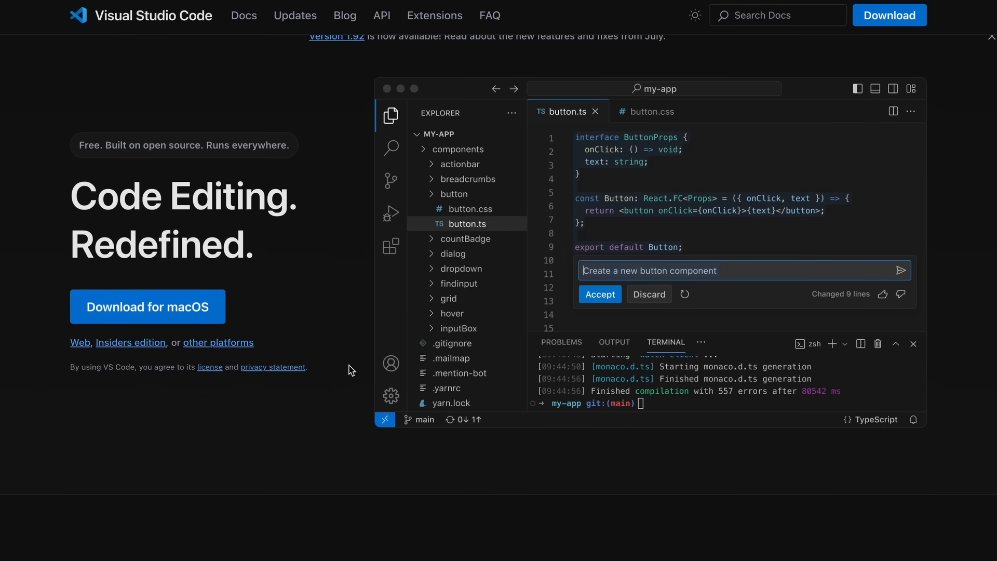
{"action": "scroll", "scroll_direction": "down", "scroll_amount": 3}
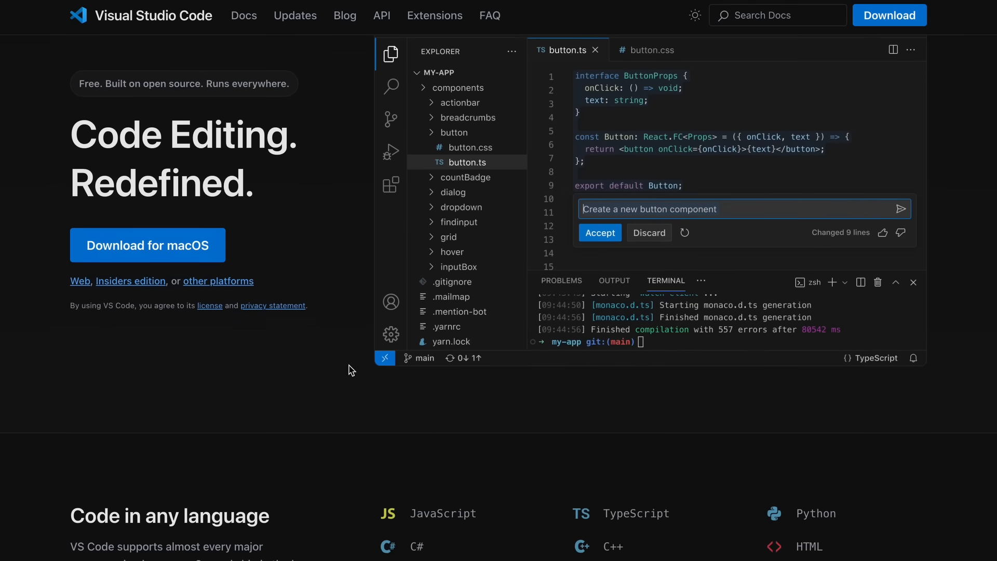
{"action": "scroll", "scroll_direction": "down", "scroll_amount": 3}
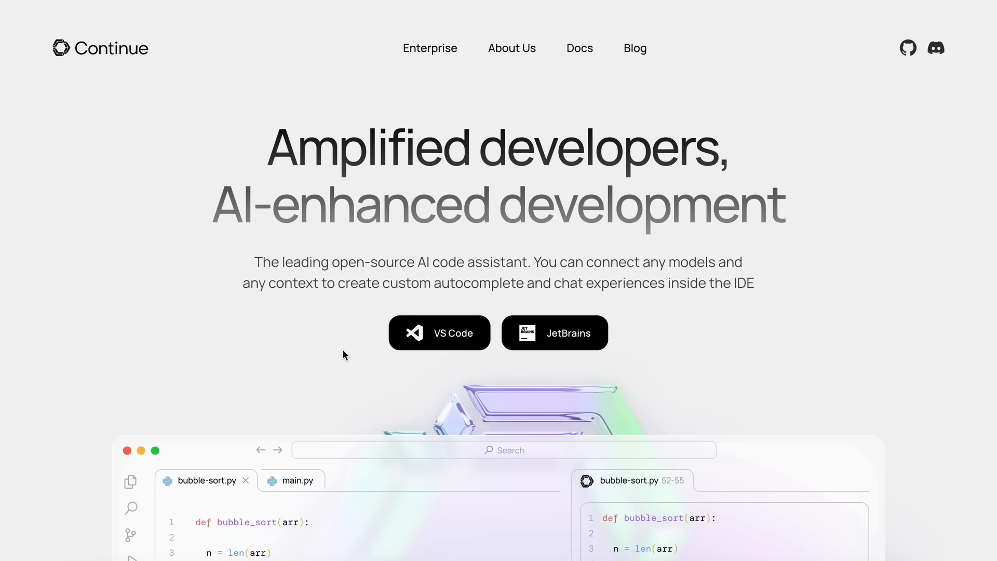
{"action": "scroll", "scroll_direction": "down", "scroll_amount": 3}
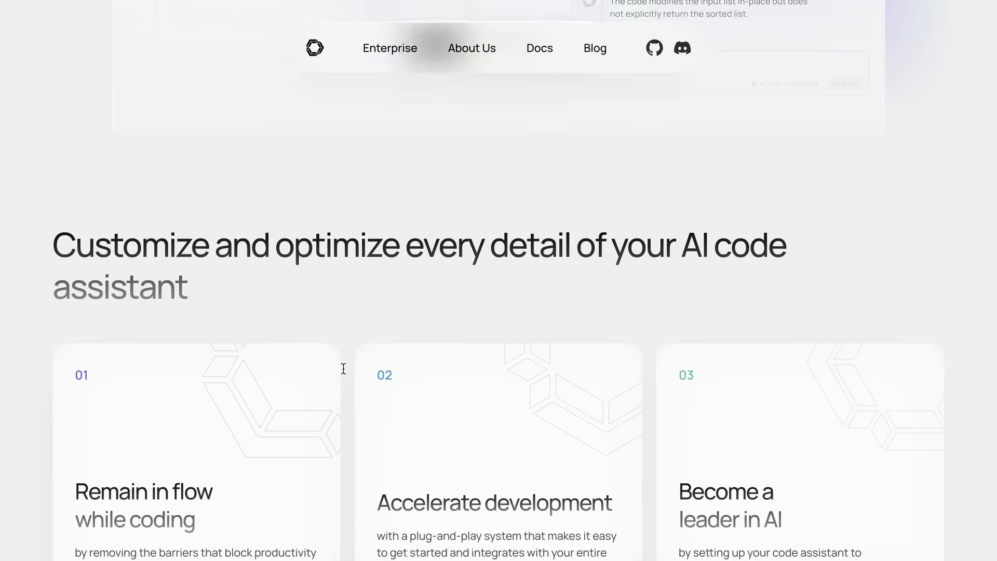
{"action": "scroll", "scroll_direction": "down", "scroll_amount": 3}
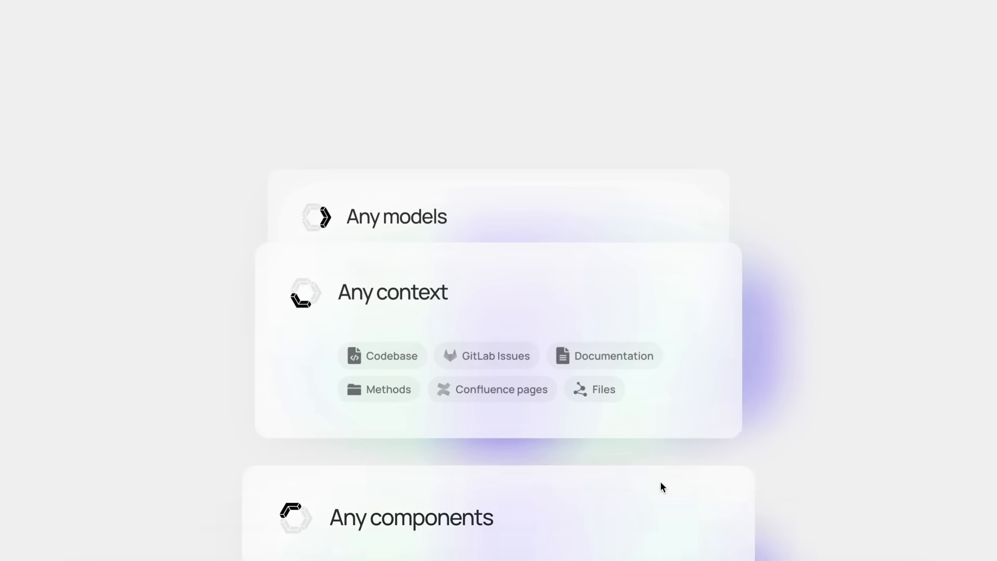
{"action": "scroll", "scroll_direction": "down", "scroll_amount": 3}
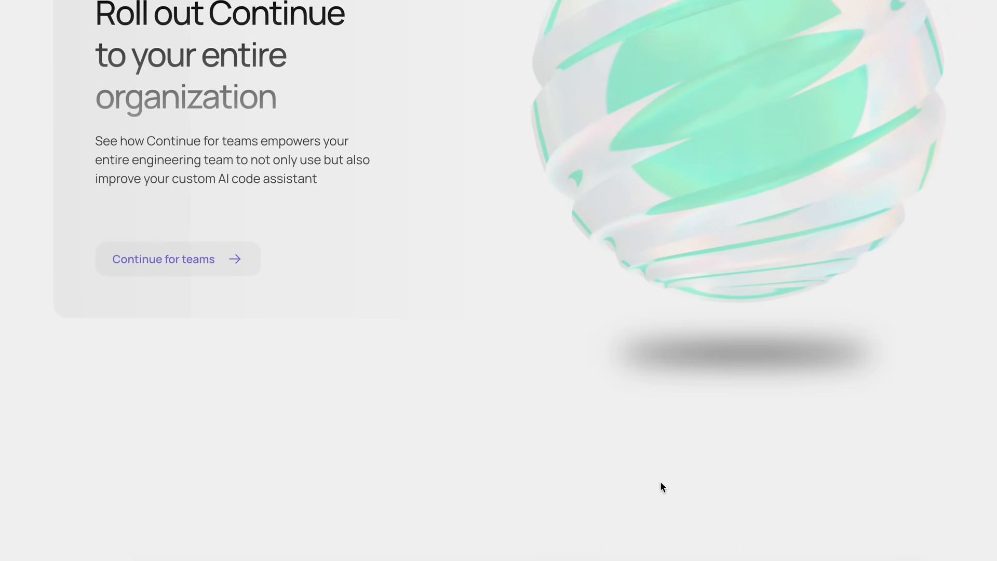
{"action": "scroll", "scroll_direction": "down", "scroll_amount": 3}
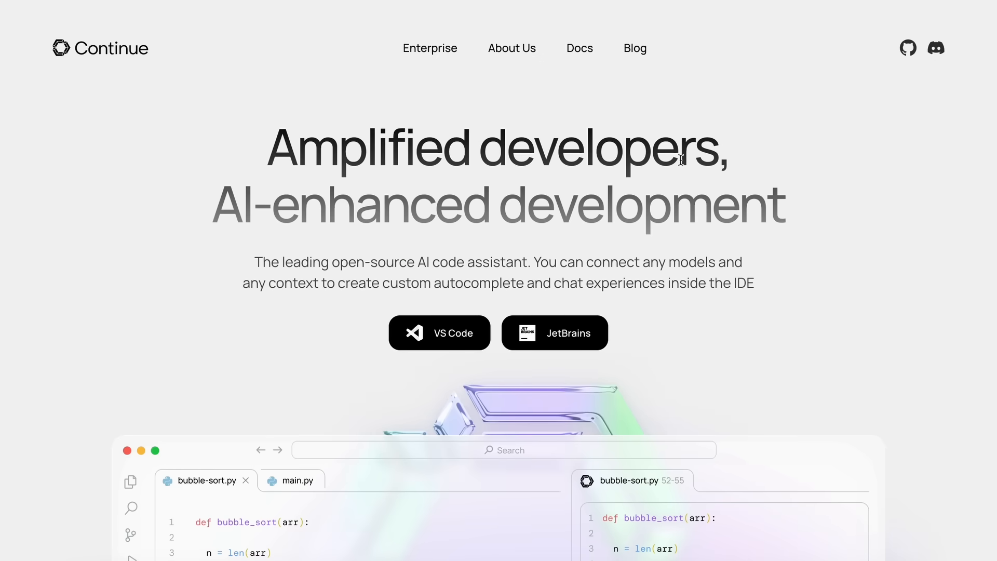
{"action": "mouse_move", "coordinate": [687, 13]}
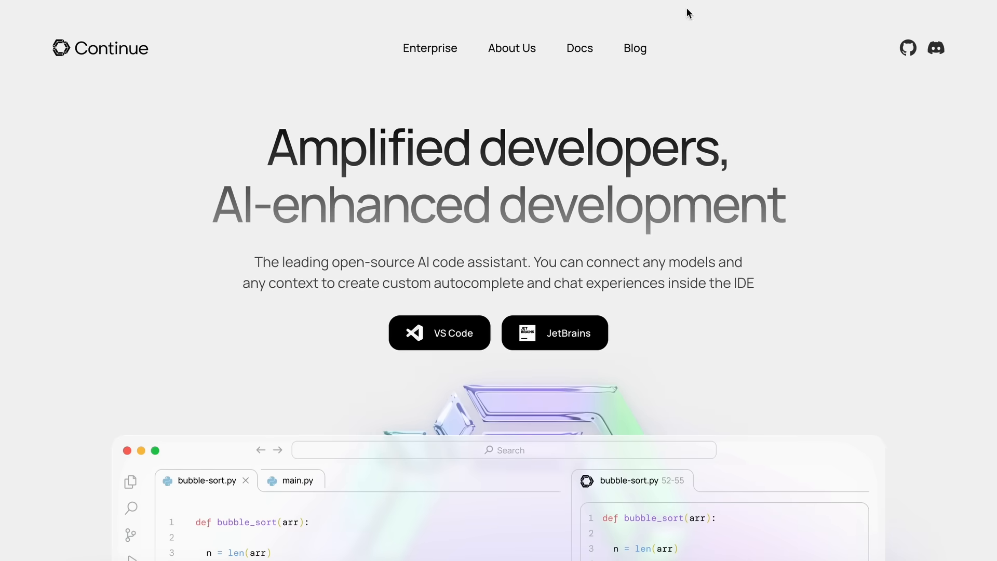
{"action": "mouse_move", "coordinate": [698, 194]}
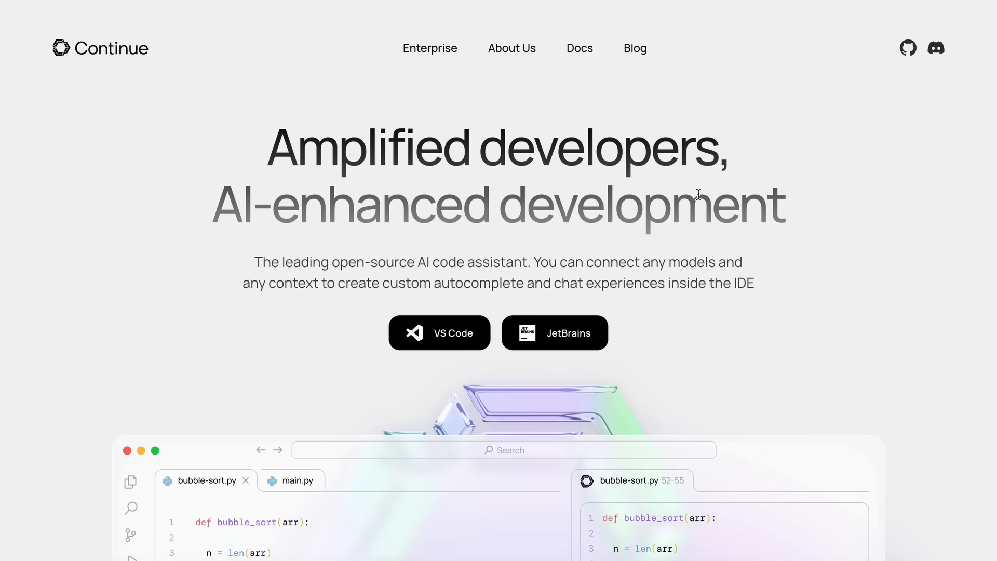
{"action": "scroll", "scroll_direction": "down", "scroll_amount": 3}
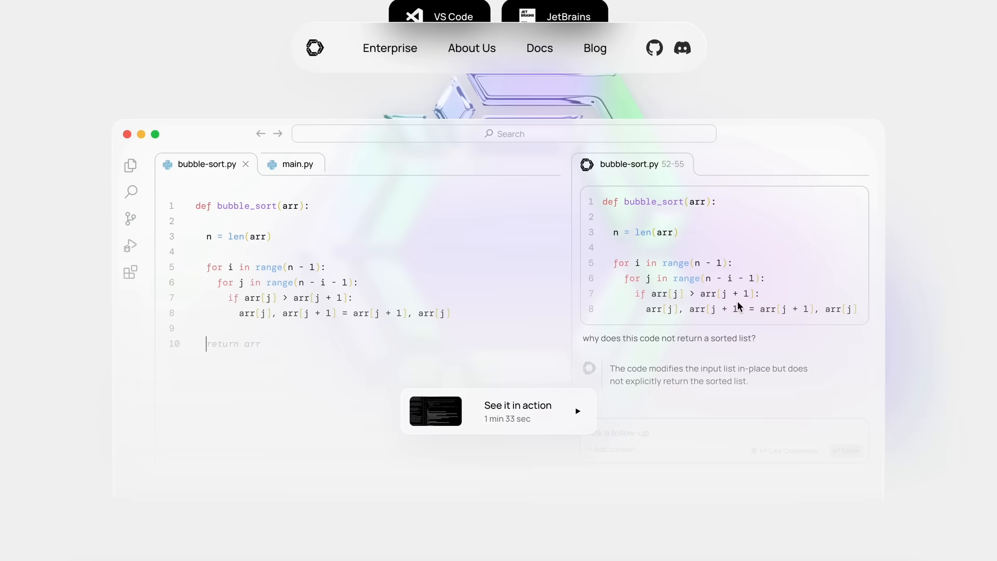
{"action": "scroll", "scroll_direction": "down", "scroll_amount": 3}
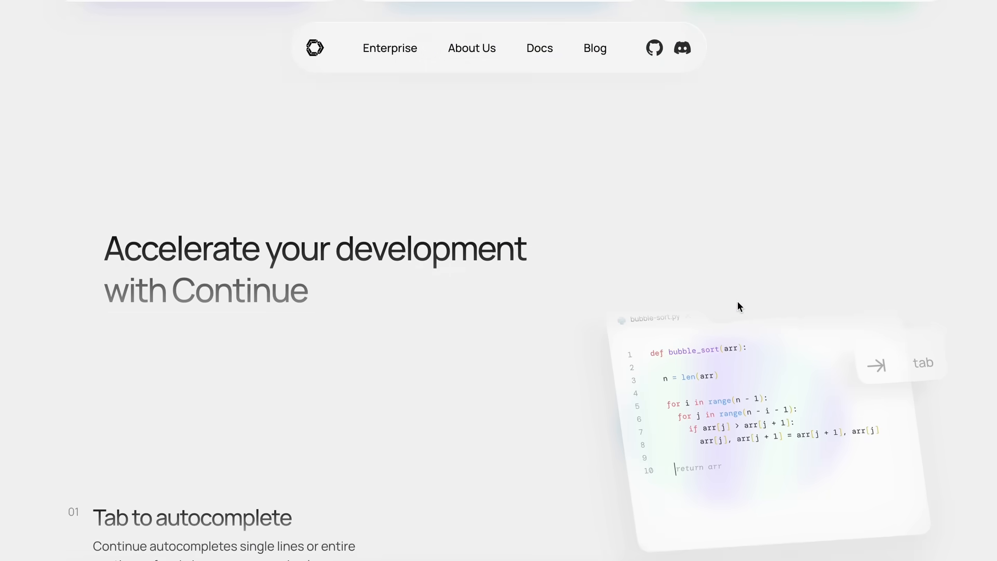
{"action": "scroll", "scroll_direction": "down", "scroll_amount": 3}
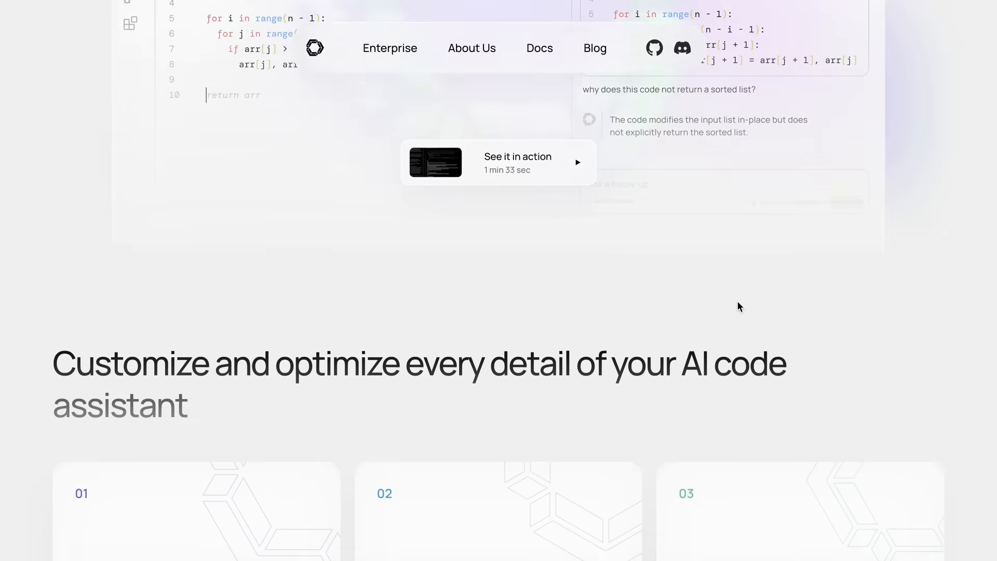
{"action": "scroll", "scroll_direction": "up", "scroll_amount": 3}
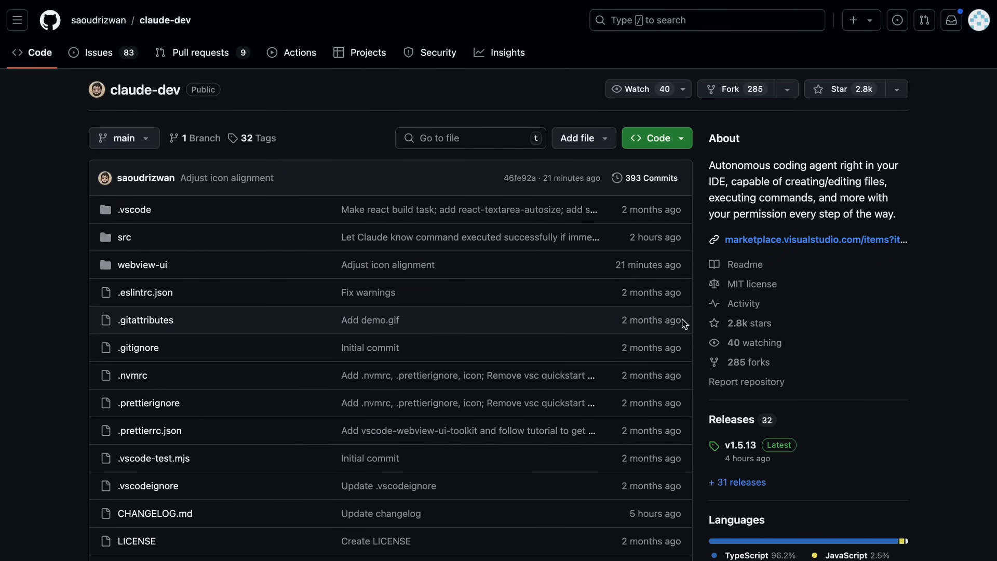
{"action": "scroll", "scroll_direction": "down", "scroll_amount": 3}
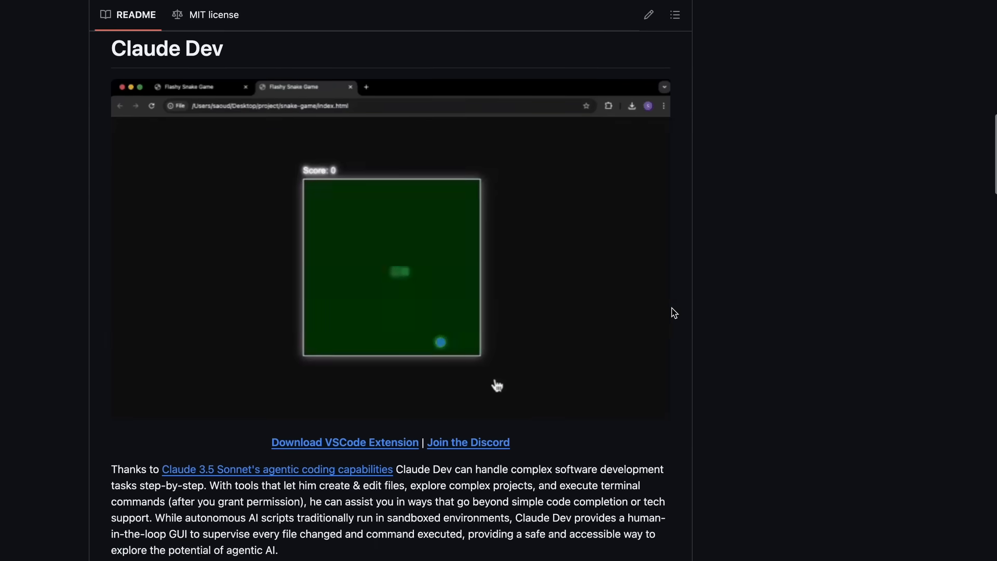
{"action": "scroll", "scroll_direction": "down", "scroll_amount": 3}
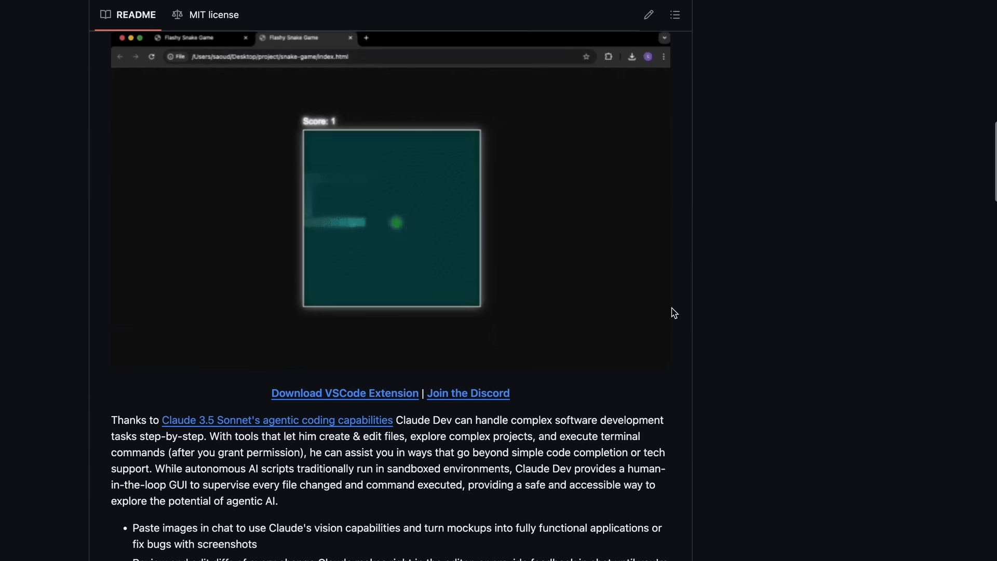
{"action": "scroll", "scroll_direction": "down", "scroll_amount": 3}
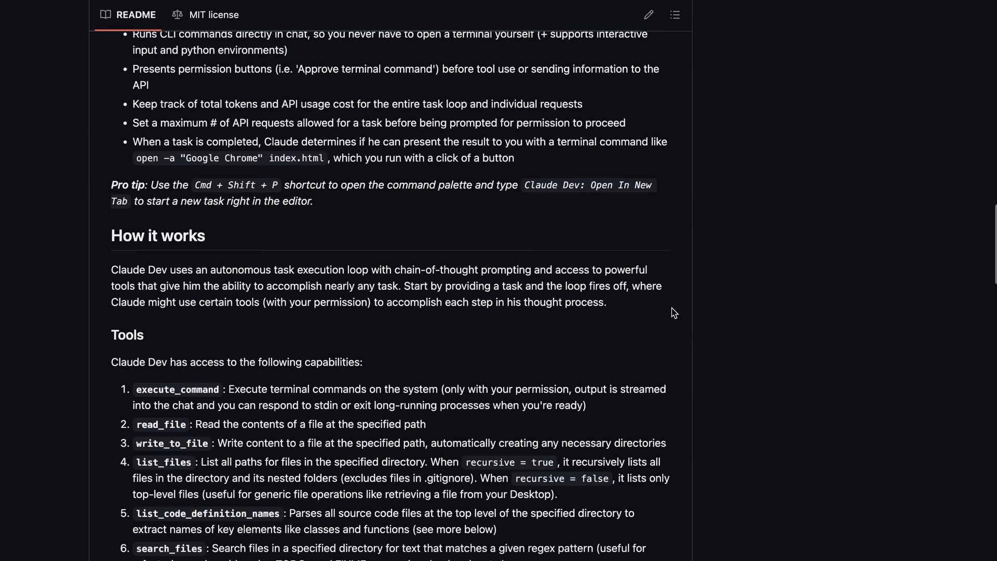
{"action": "scroll", "scroll_direction": "down", "scroll_amount": 3}
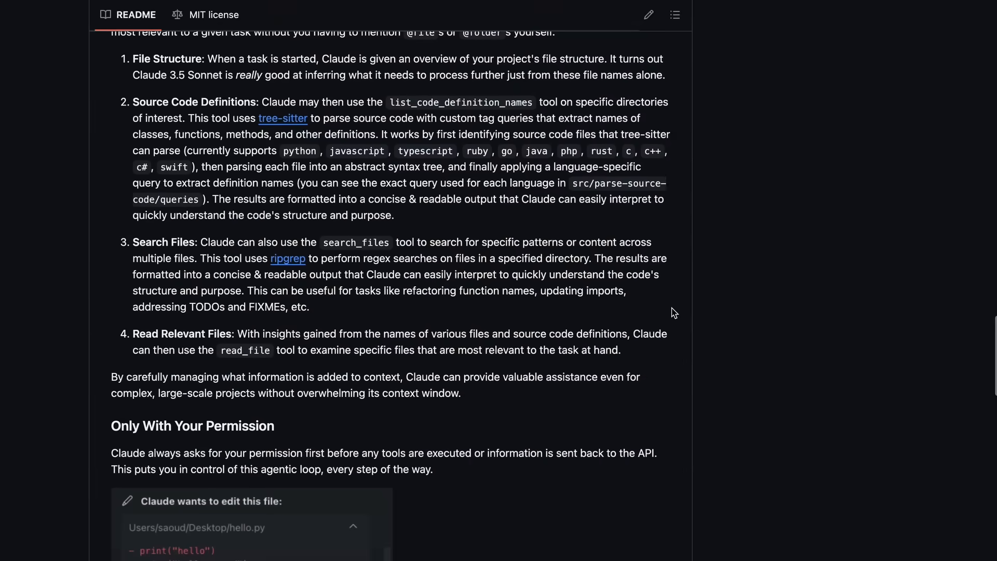
{"action": "scroll", "scroll_direction": "down", "scroll_amount": 3}
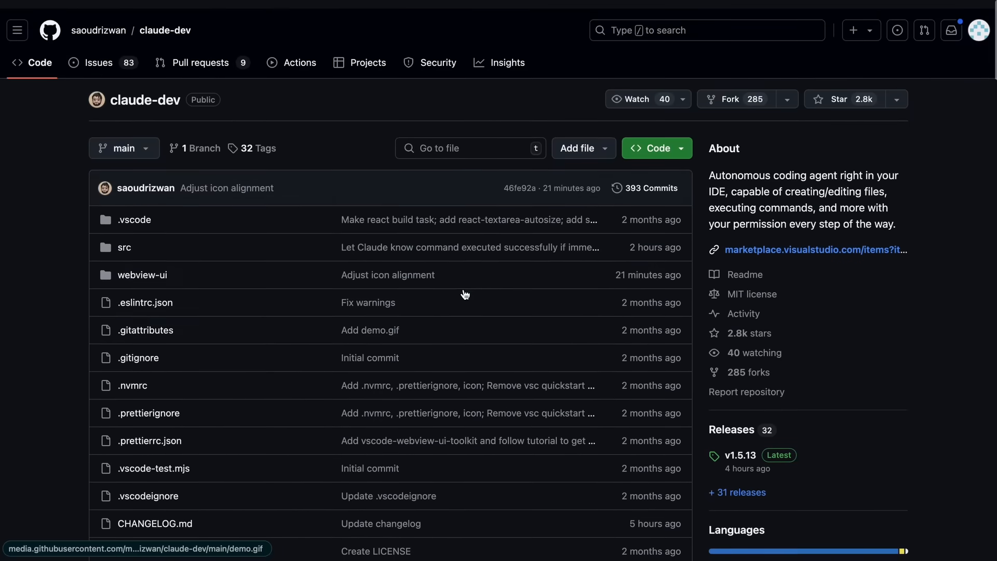
{"action": "scroll", "scroll_direction": "down", "scroll_amount": 3}
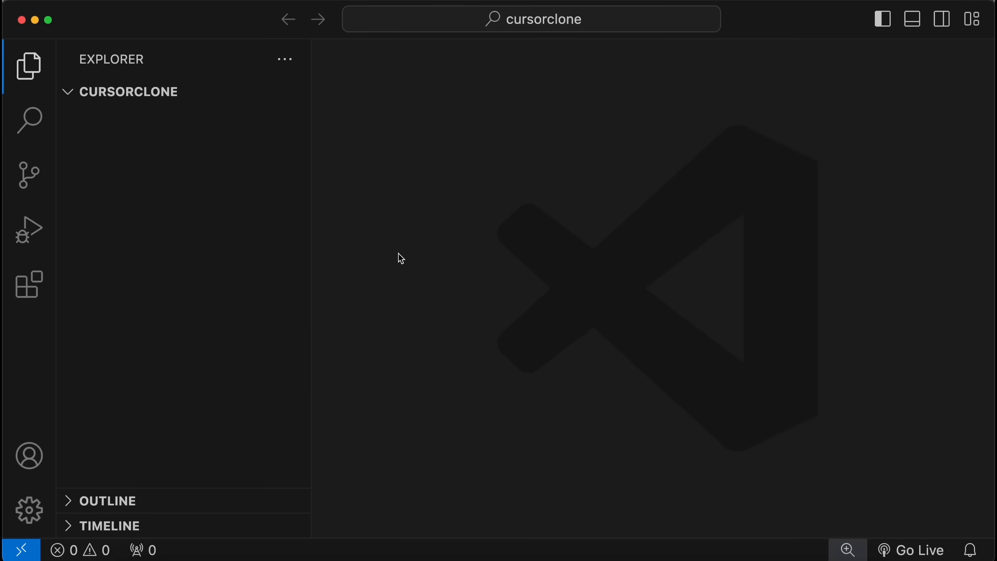
{"action": "mouse_move", "coordinate": [155, 304]}
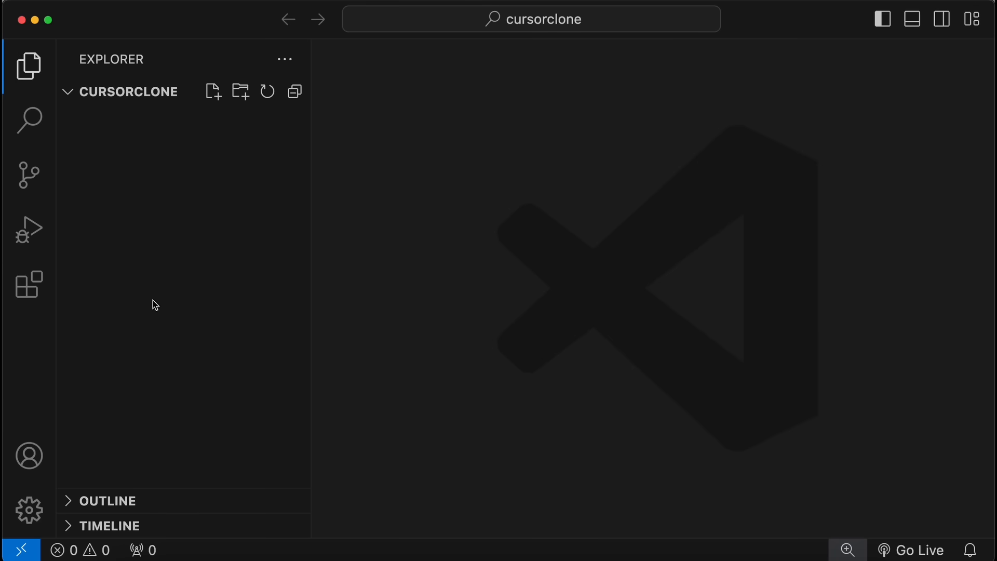
{"action": "left_click", "coordinate": [28, 284]}
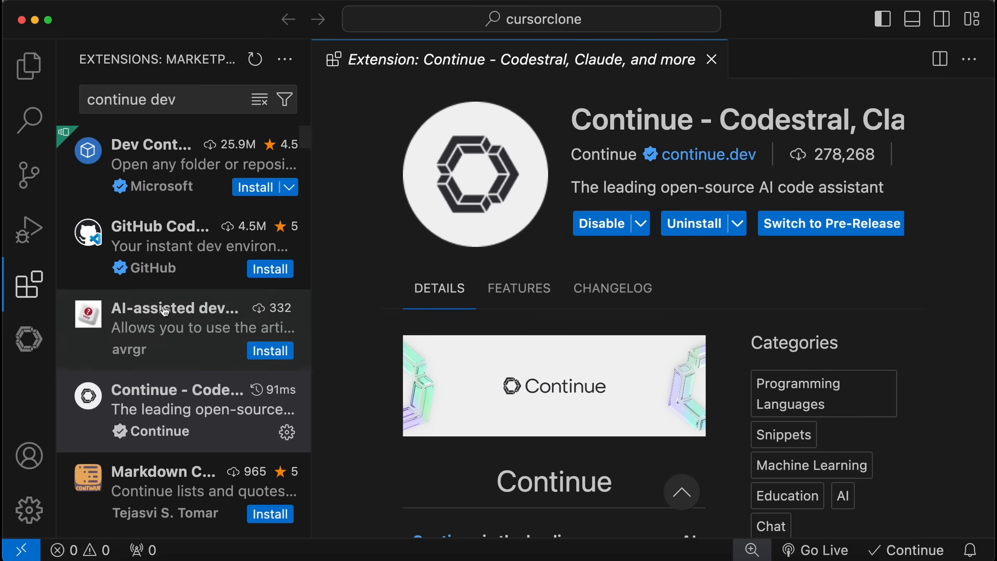
{"action": "mouse_move", "coordinate": [29, 339]}
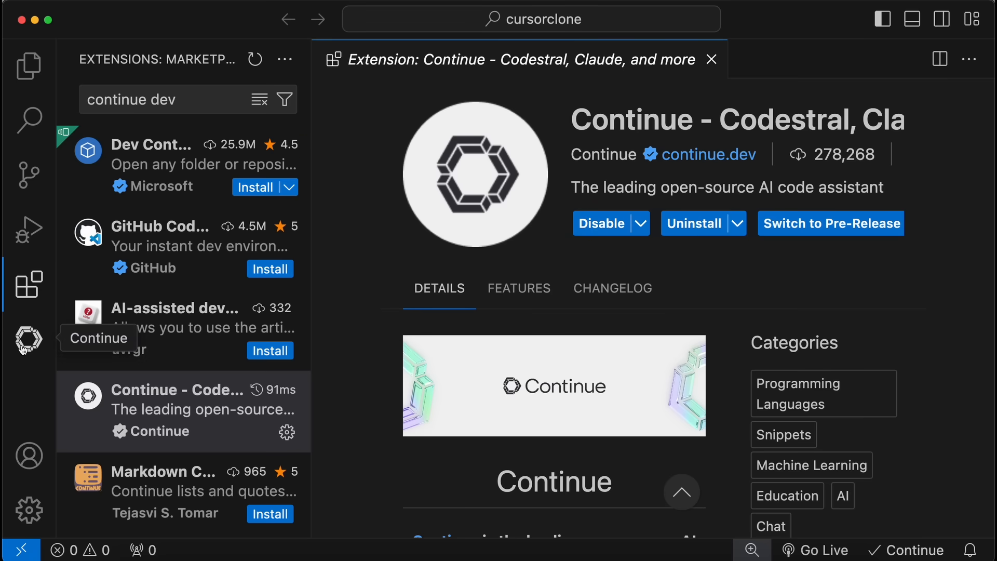
Show the Continue sidebar and start adding a new chat model from its model dropdown
{"action": "left_click", "coordinate": [28, 338]}
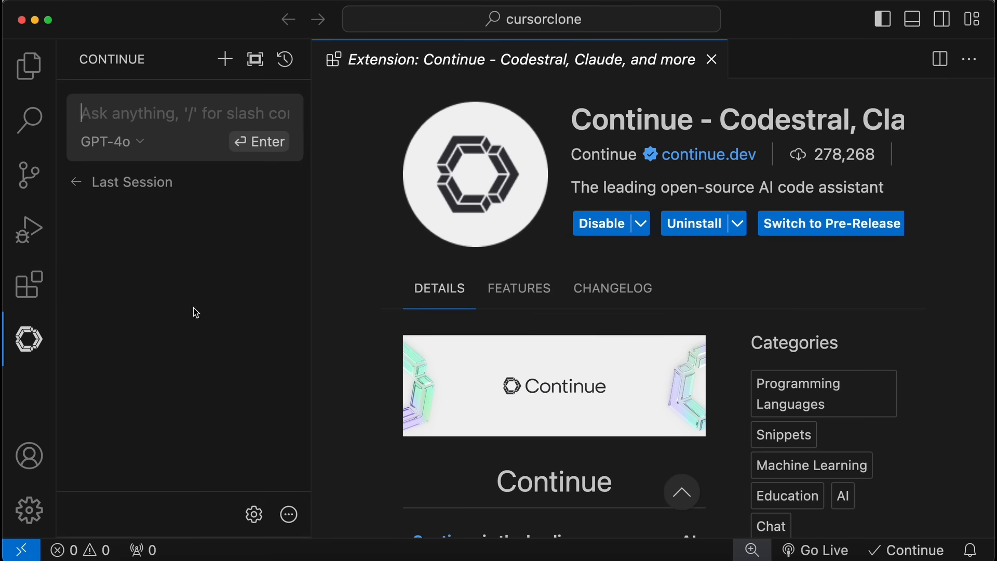
{"action": "left_click", "coordinate": [711, 60]}
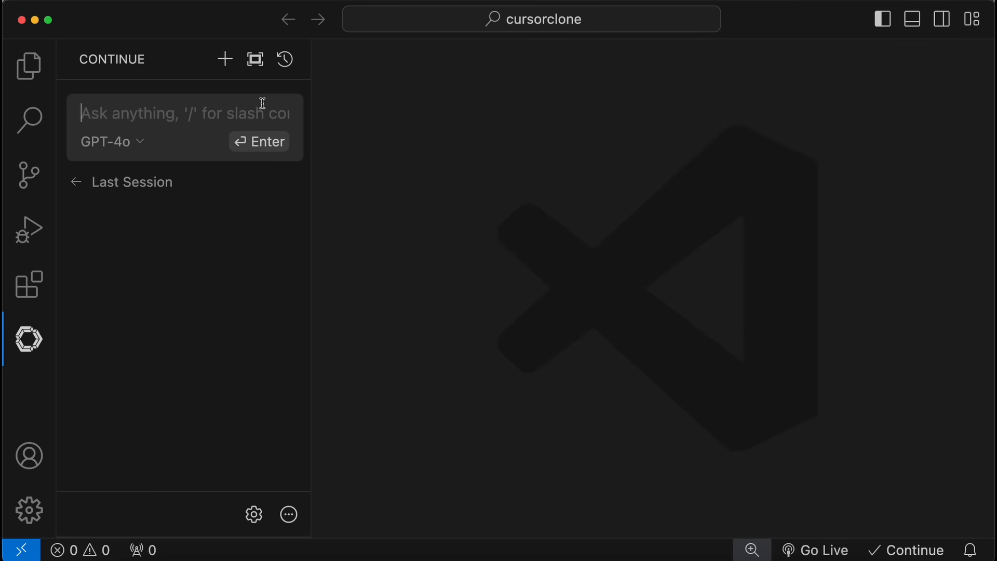
{"action": "left_click", "coordinate": [112, 142]}
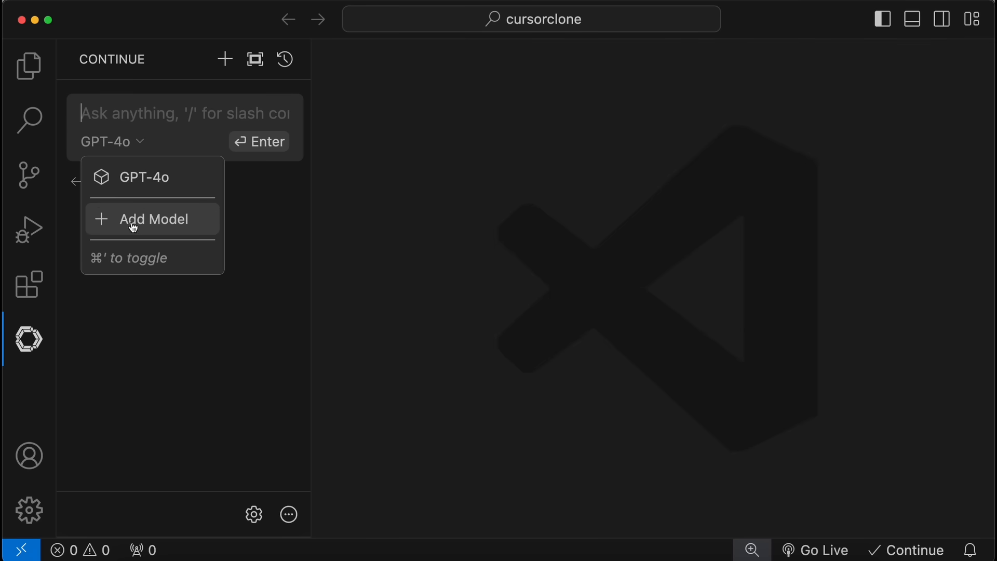
{"action": "left_click", "coordinate": [152, 220]}
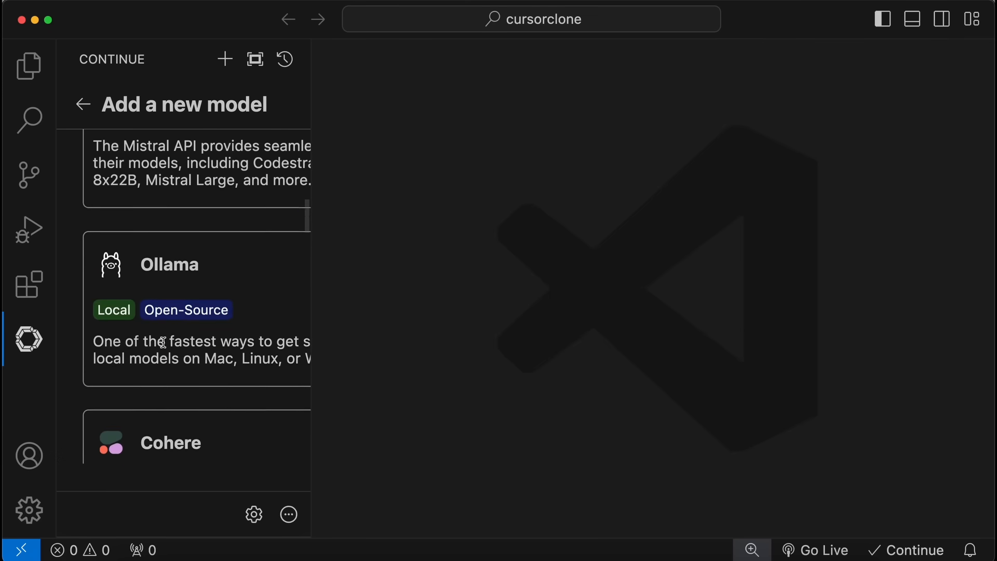
Add Anthropic as provider with an API key and select Claude 3.5 Sonnet
{"action": "scroll", "scroll_direction": "down", "scroll_amount": 3}
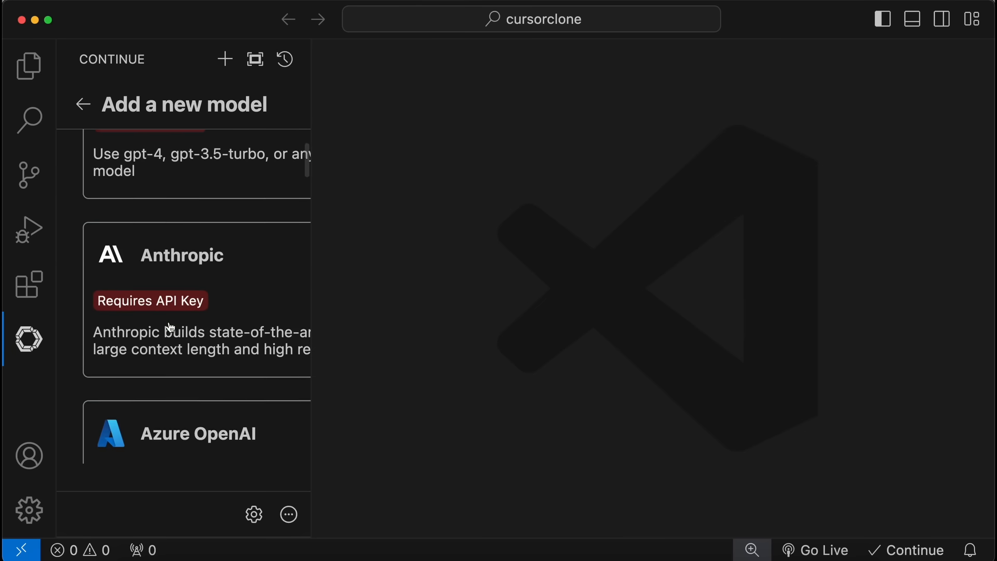
{"action": "left_click", "coordinate": [181, 254]}
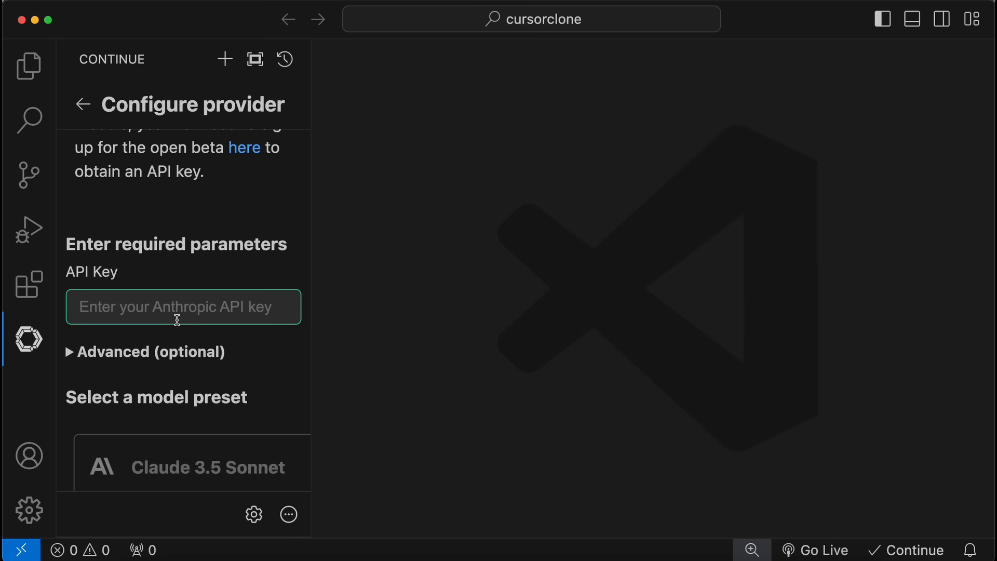
{"action": "type", "text": "abcd"}
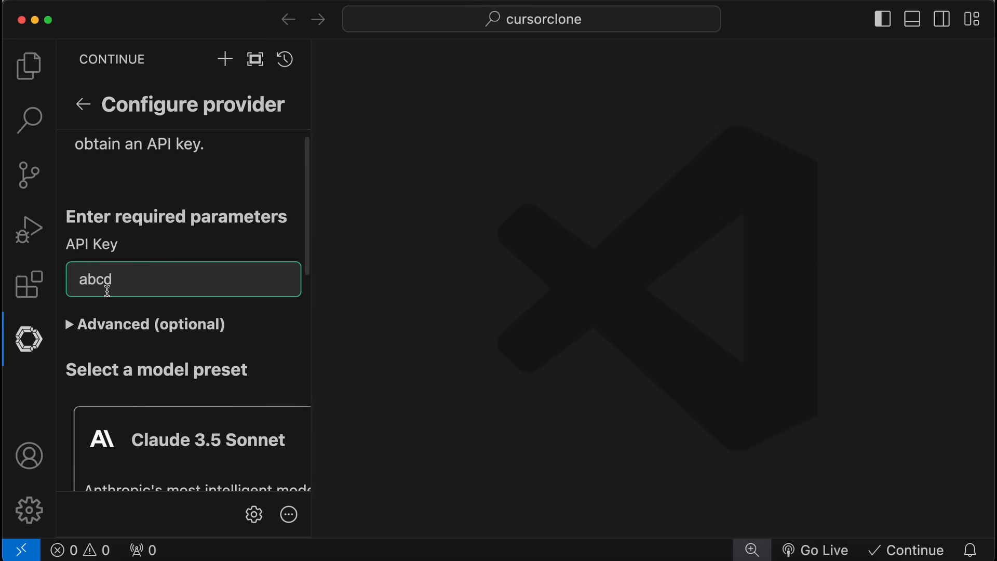
{"action": "scroll", "scroll_direction": "down", "scroll_amount": 3}
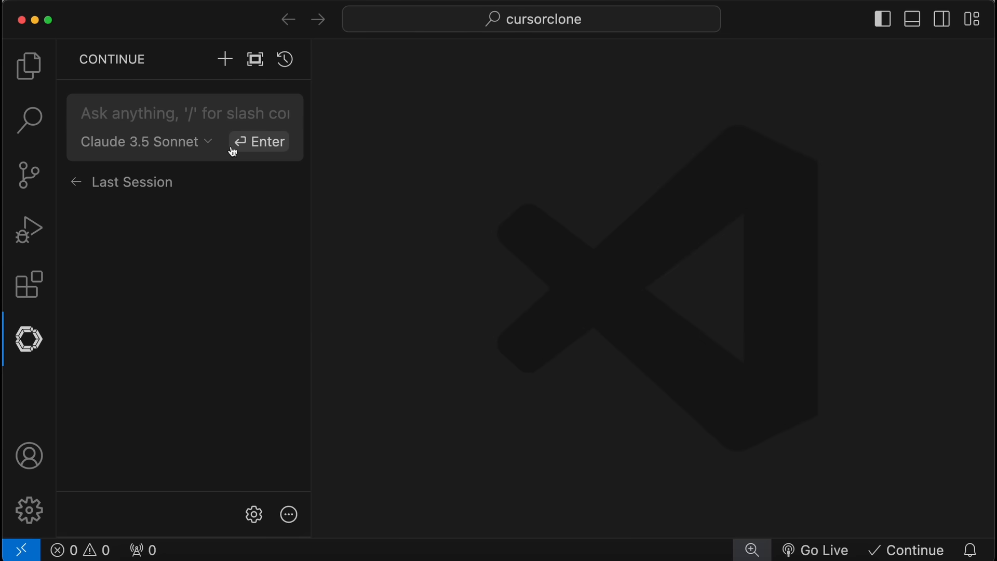
Send 'hi' then 'Generate a simple html code' in Continue chat and insert the HTML into an untitled file
{"action": "left_click", "coordinate": [168, 114]}
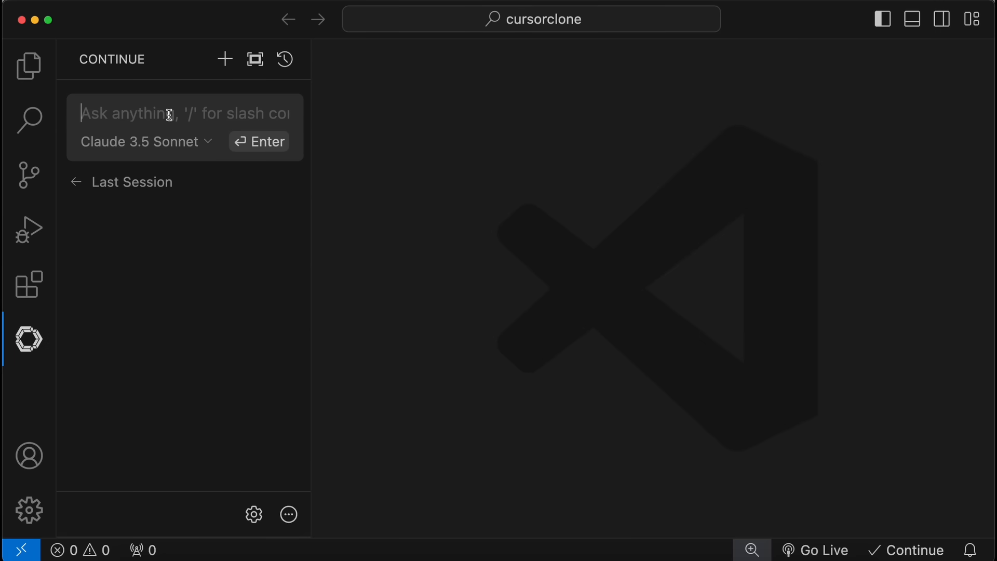
{"action": "type", "text": "hi"}
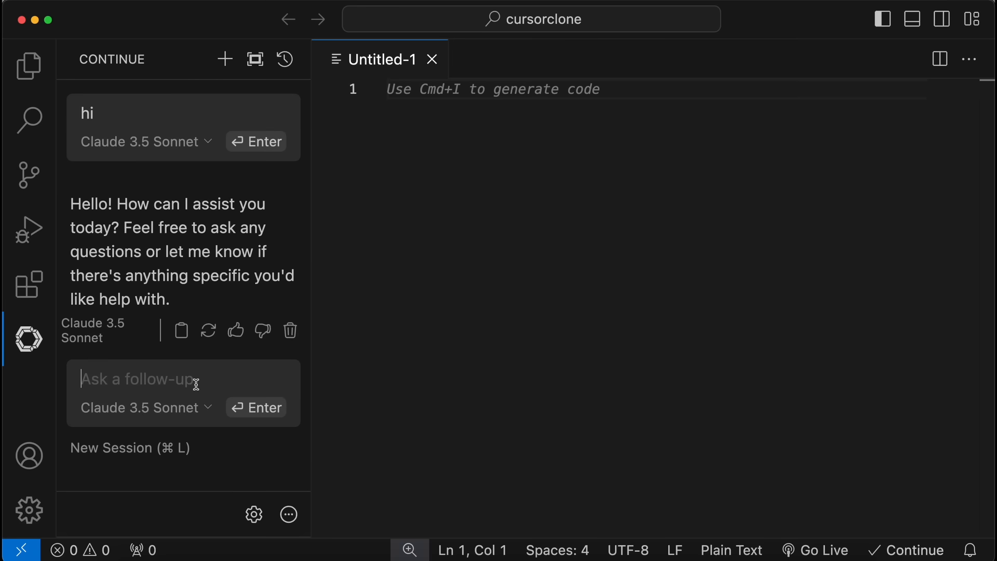
{"action": "type", "text": "Generate a simple html code"}
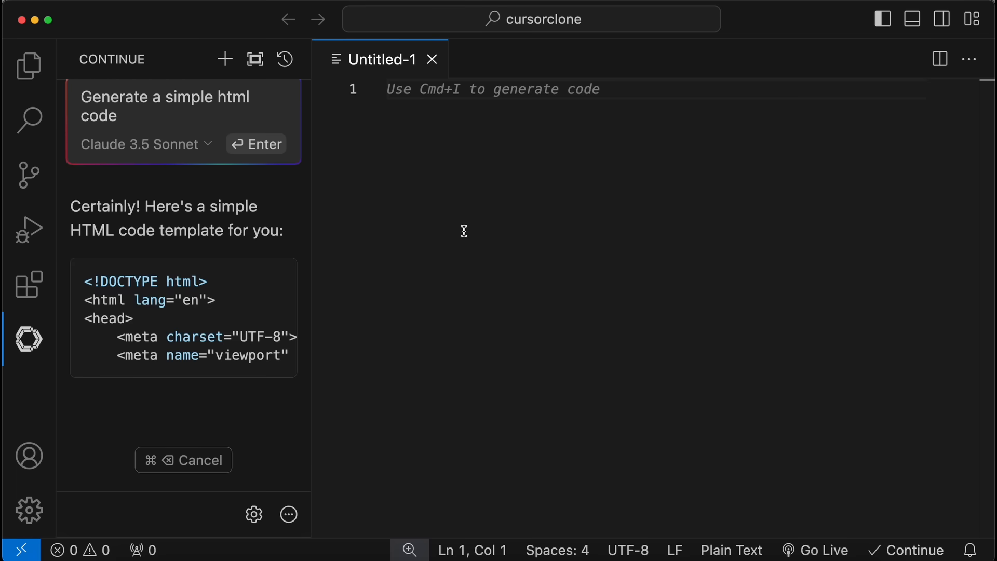
{"action": "scroll", "scroll_direction": "down", "scroll_amount": 3}
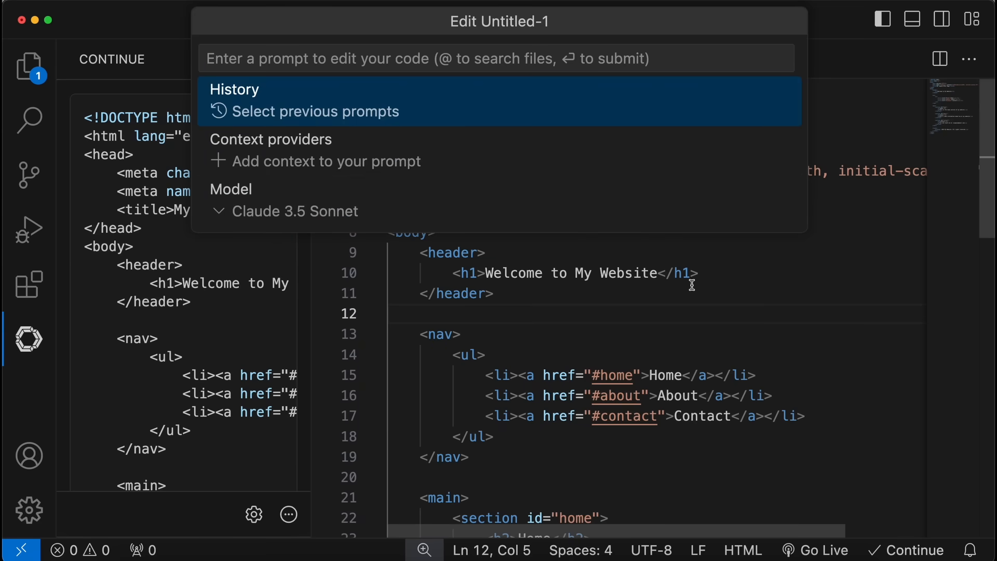
{"action": "key", "text": "Escape"}
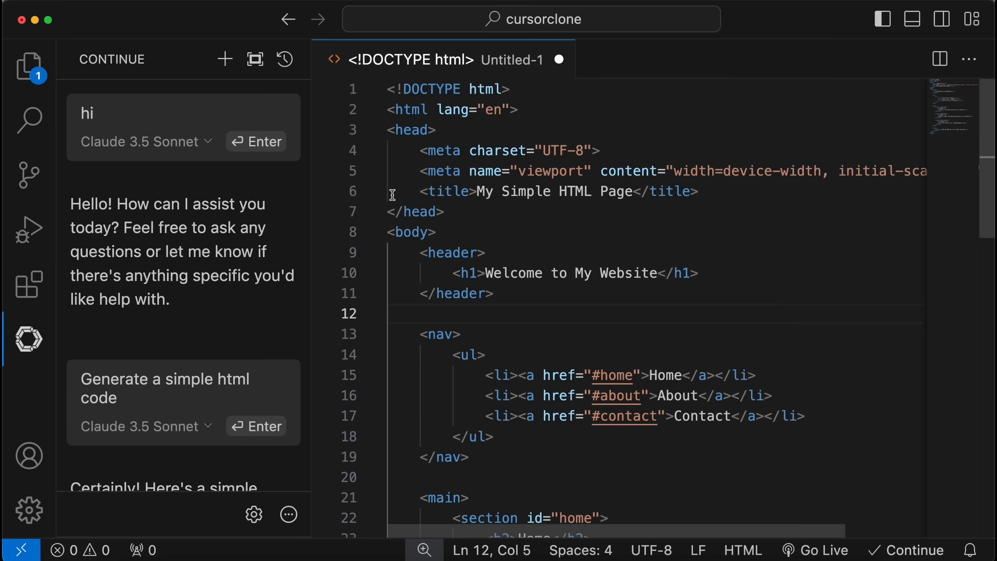
{"action": "mouse_move", "coordinate": [411, 179]}
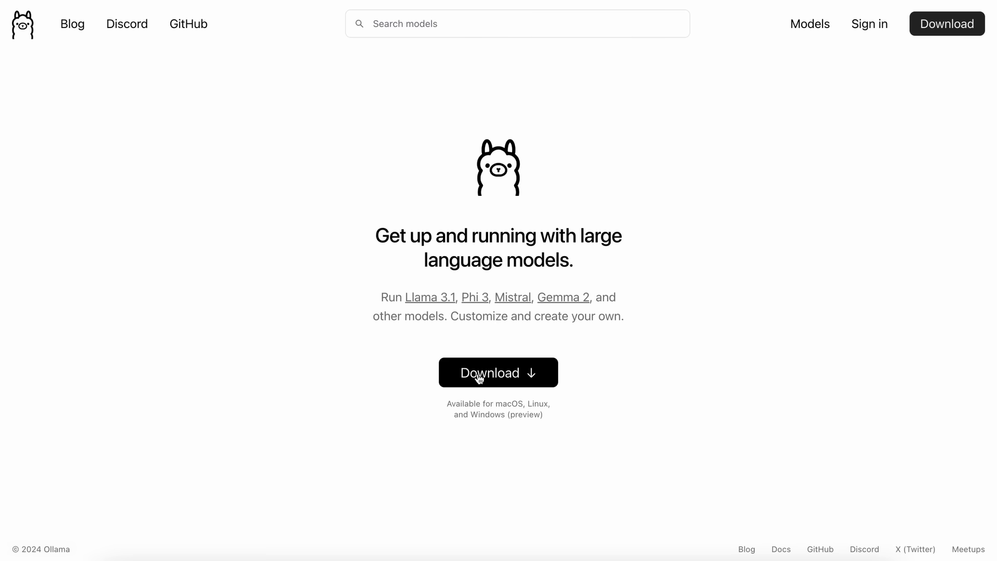
View Ollama's download page, then scroll its models library down to the qwen2 entry
{"action": "left_click", "coordinate": [497, 372]}
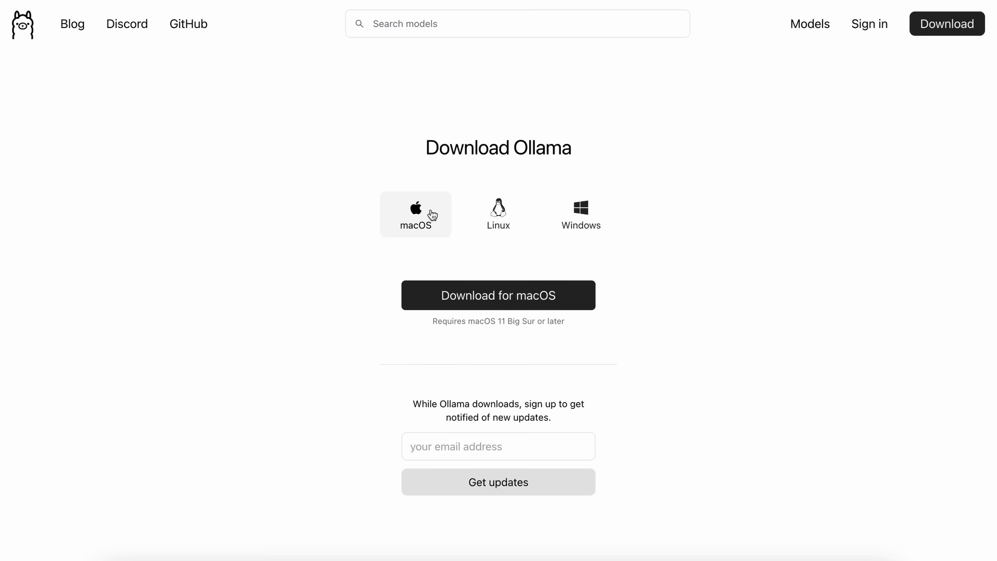
{"action": "mouse_move", "coordinate": [608, 368]}
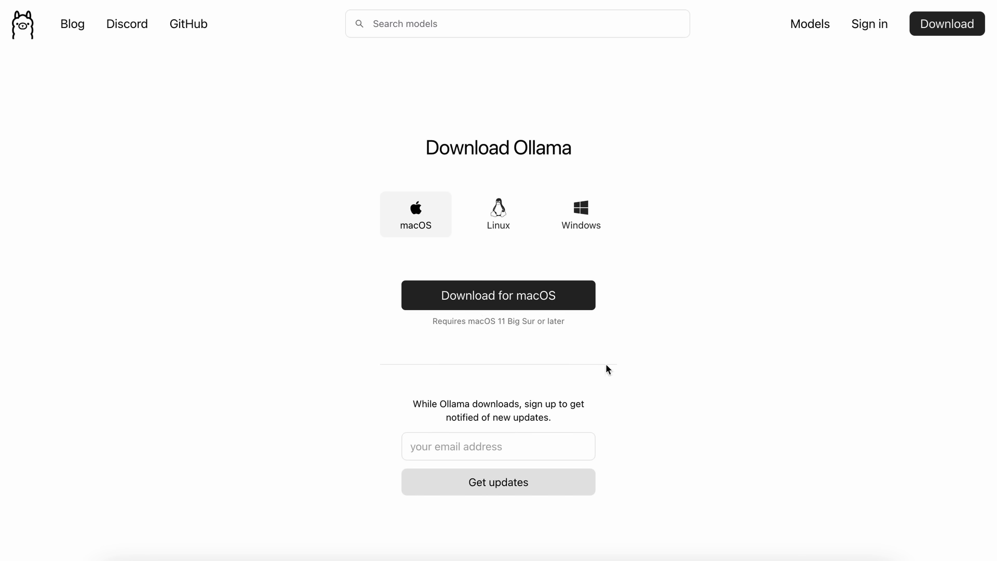
{"action": "mouse_move", "coordinate": [809, 24]}
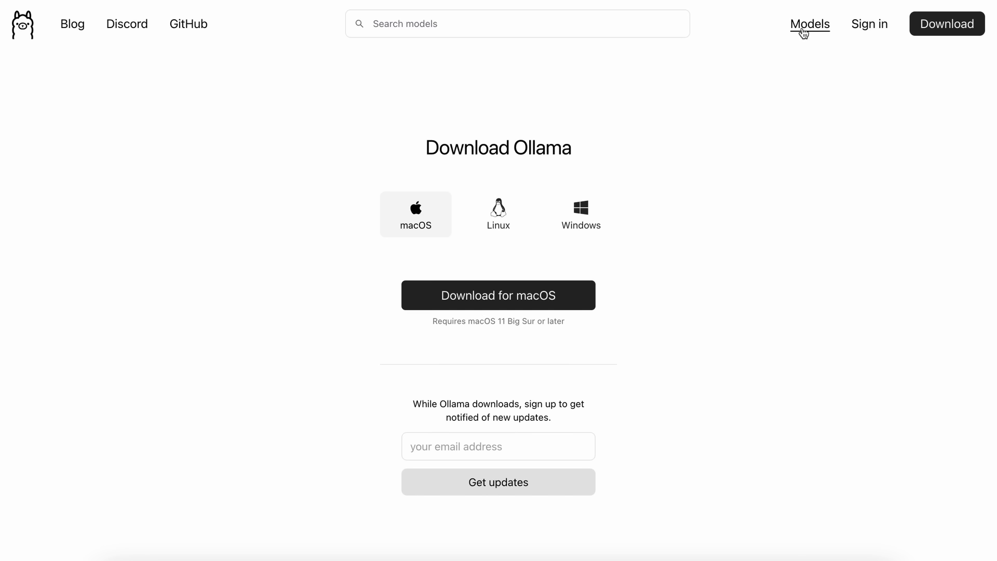
{"action": "left_click", "coordinate": [809, 24]}
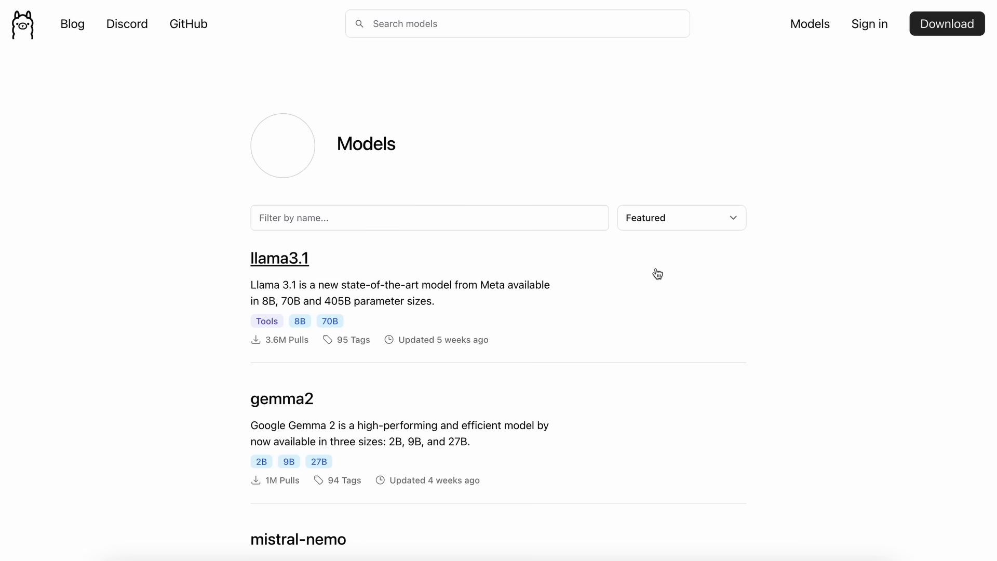
{"action": "scroll", "scroll_direction": "down", "scroll_amount": 3}
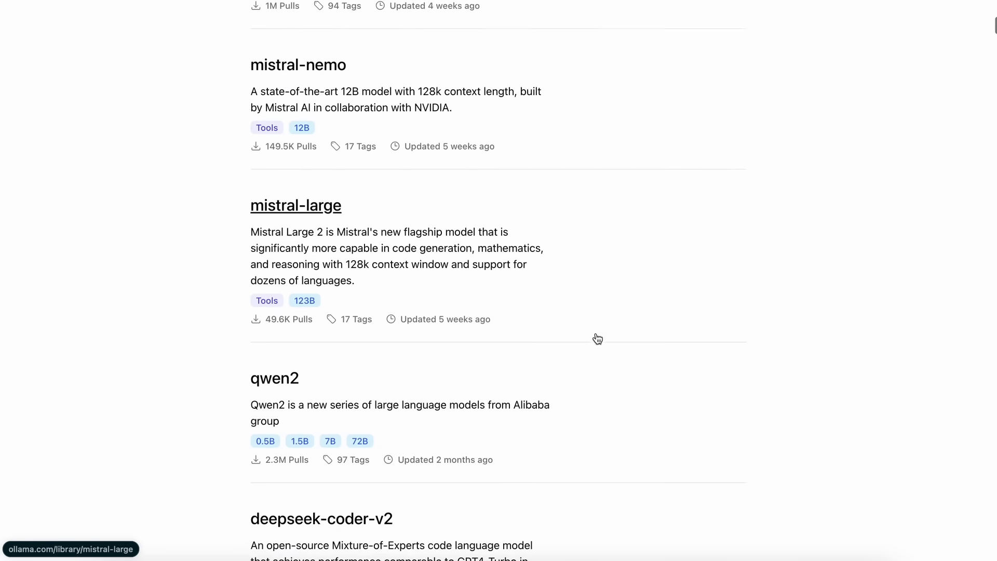
{"action": "scroll", "scroll_direction": "down", "scroll_amount": 3}
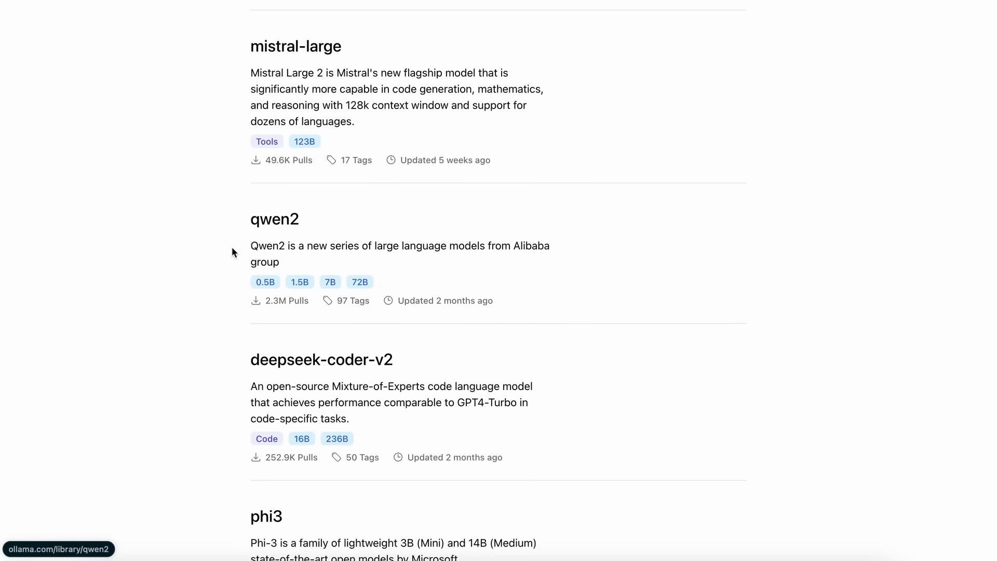
{"action": "mouse_move", "coordinate": [411, 321]}
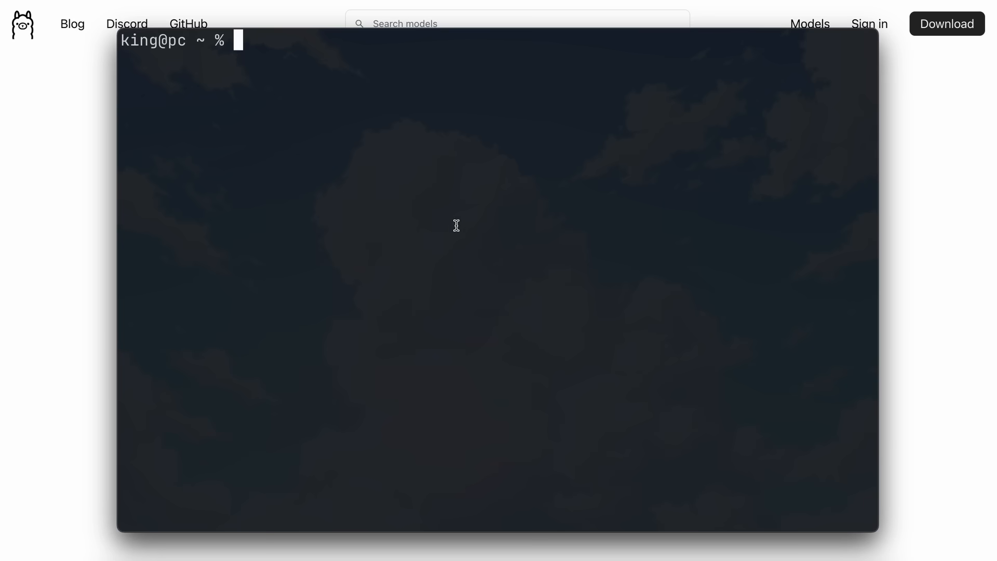
Run 'ollama run qwen2:1.5b' in Terminal to start the model locally
{"action": "type", "text": "ollama run qwen2:1.5b"}
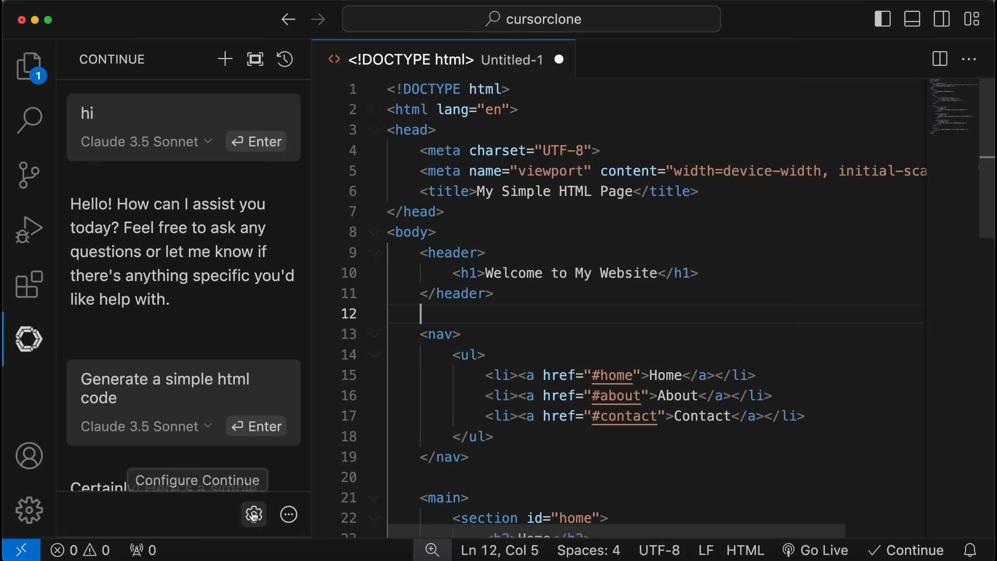
In Continue's config.json set tabAutocompleteModel to provider ollama, model qwen2:1.5b
{"action": "left_click", "coordinate": [253, 515]}
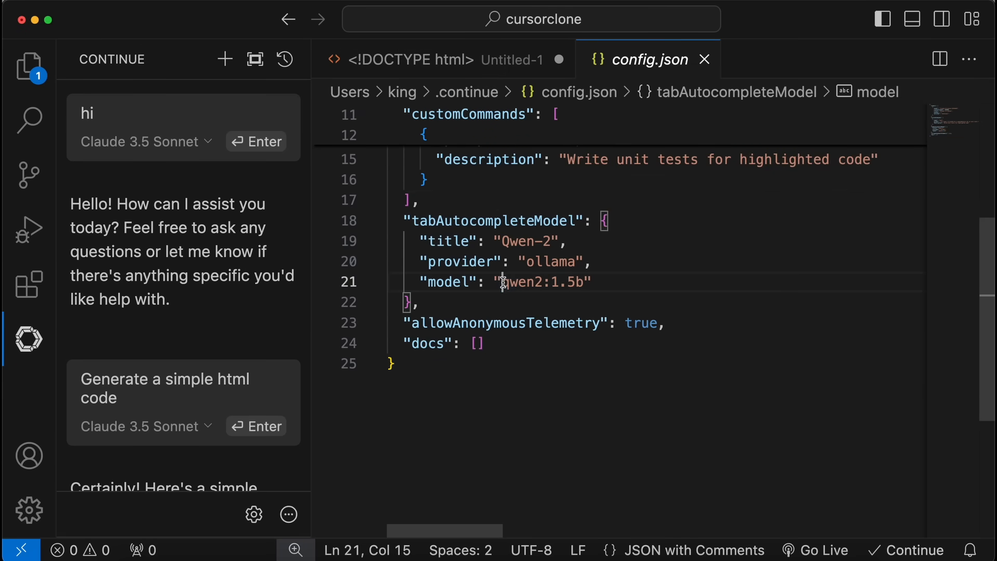
{"action": "double_click", "coordinate": [543, 282]}
{"action": "type", "text": "def a"}
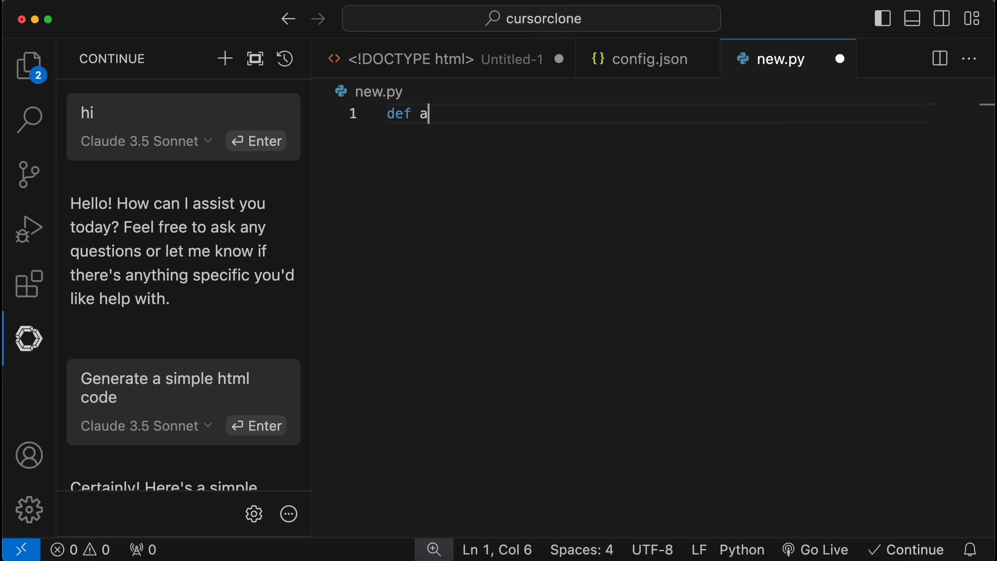
Write def add_two_numbers(a,b): returning a + b in new.py with autocomplete suggestions
{"action": "type", "text": "dd_two"}
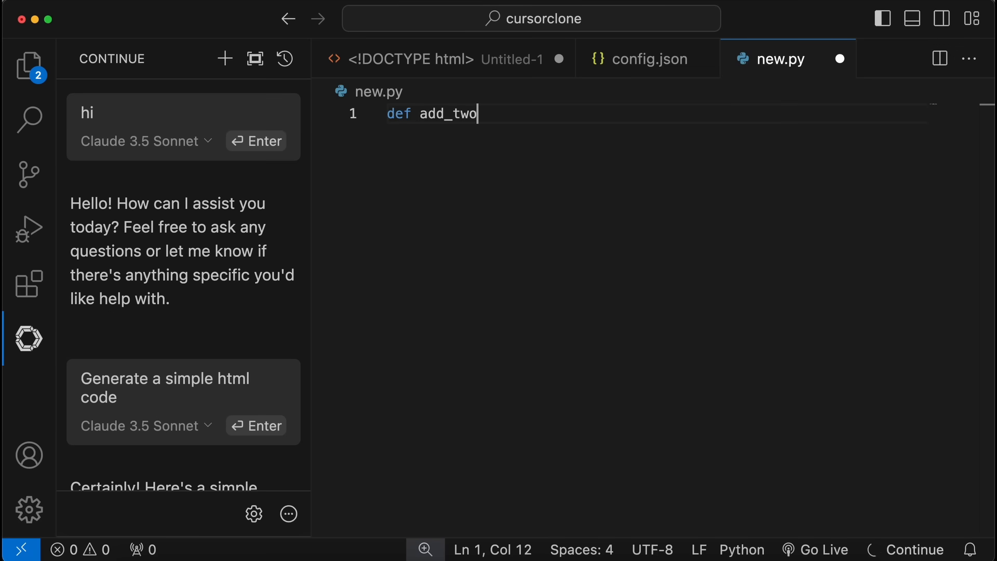
{"action": "type", "text": "_numbers()"}
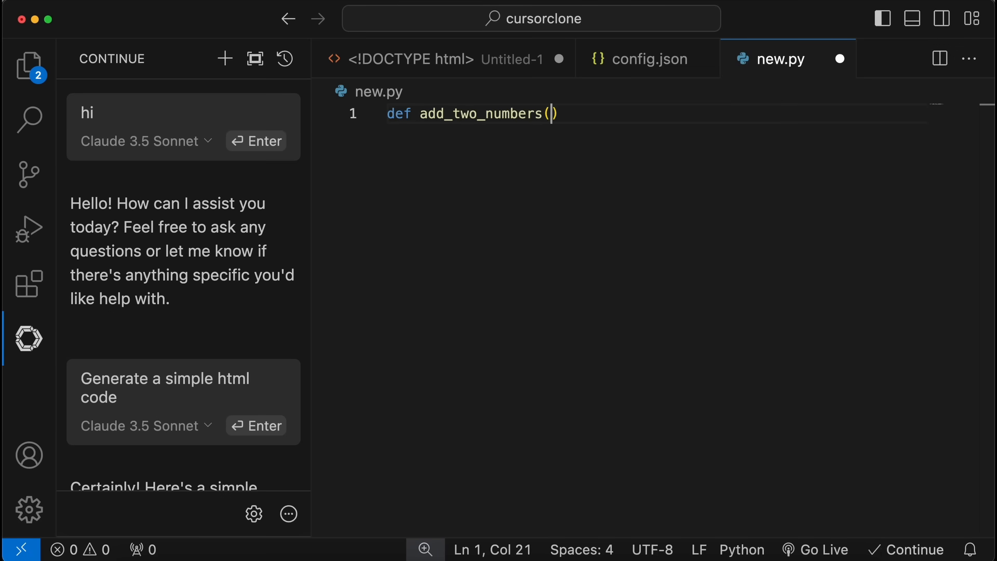
{"action": "type", "text": "a,b):"}
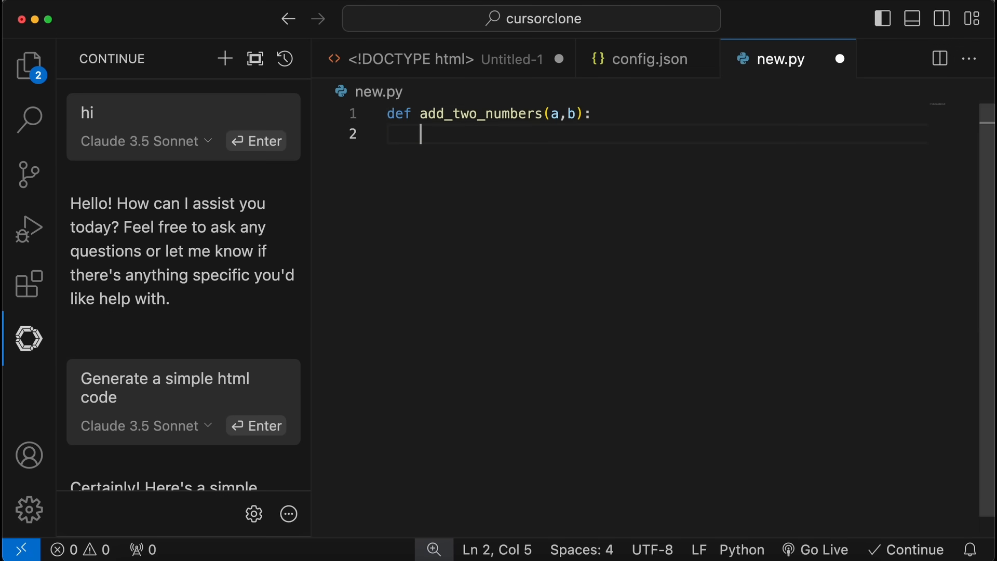
{"action": "type", "text": "return a + b"}
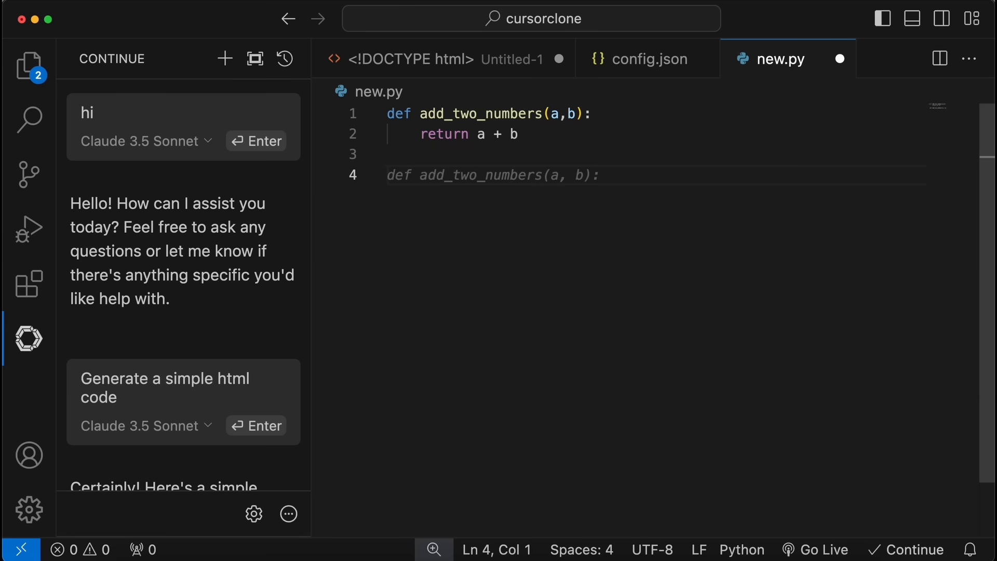
{"action": "mouse_move", "coordinate": [657, 248]}
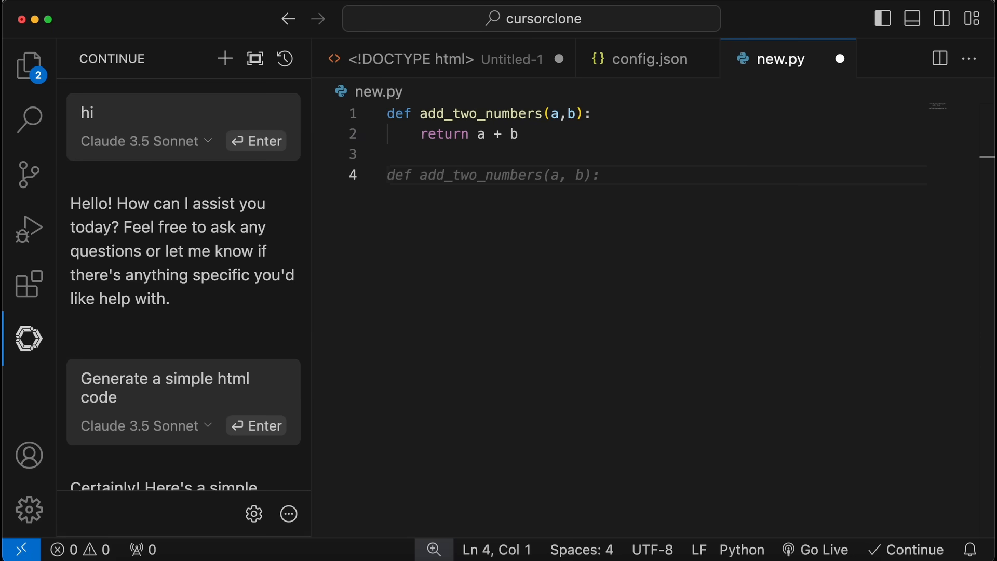
Install the Claude Dev extension from the marketplace search for 'claude dev'
{"action": "left_click", "coordinate": [28, 283]}
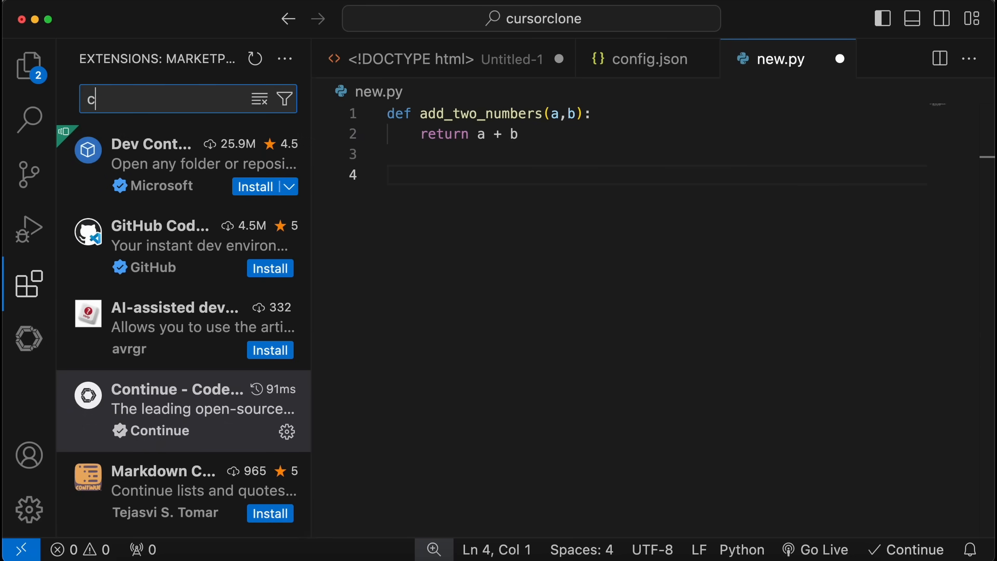
{"action": "type", "text": "laude dev"}
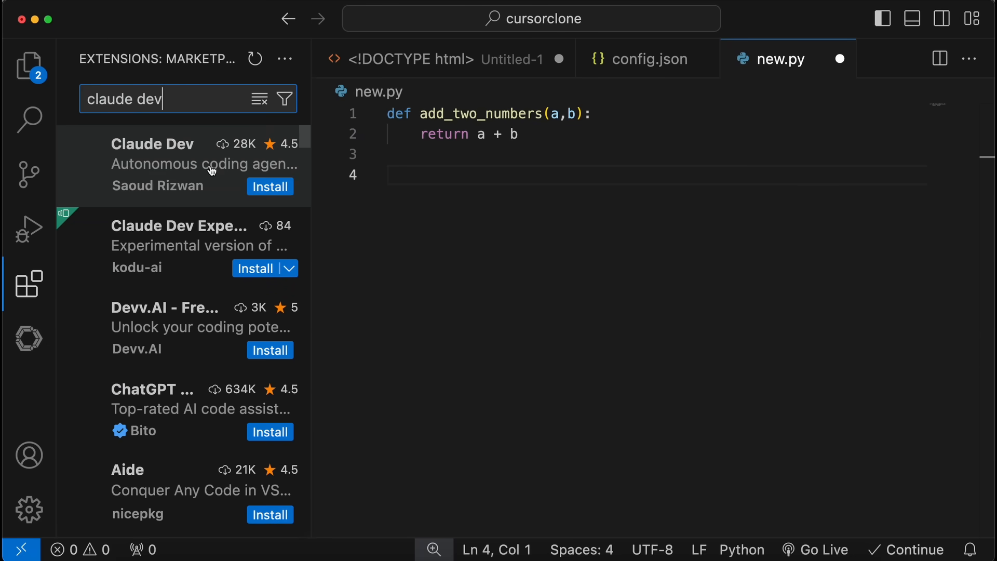
{"action": "left_click", "coordinate": [270, 186]}
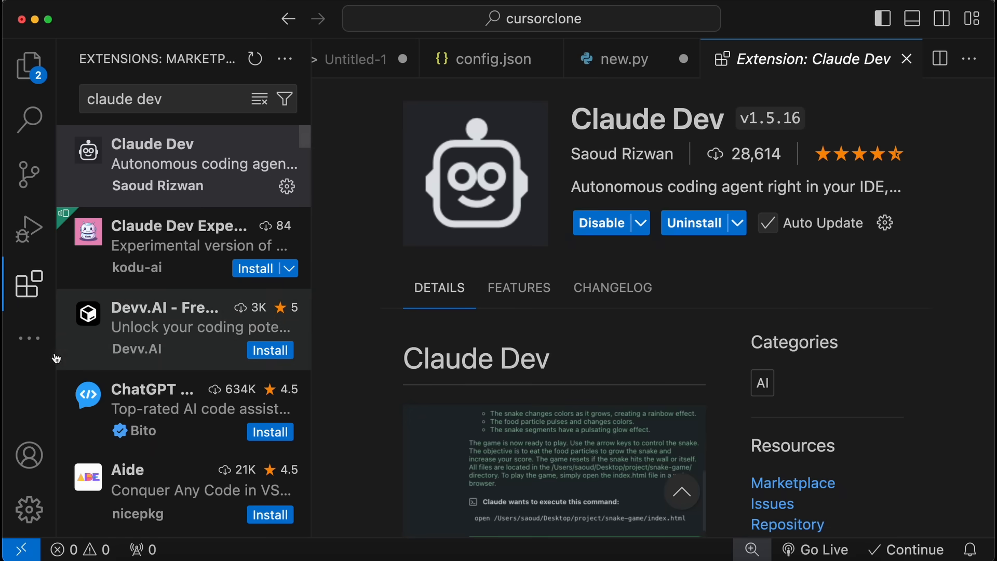
Show the Claude Dev panel, dismiss its release notes and go to its API settings
{"action": "left_click", "coordinate": [28, 284]}
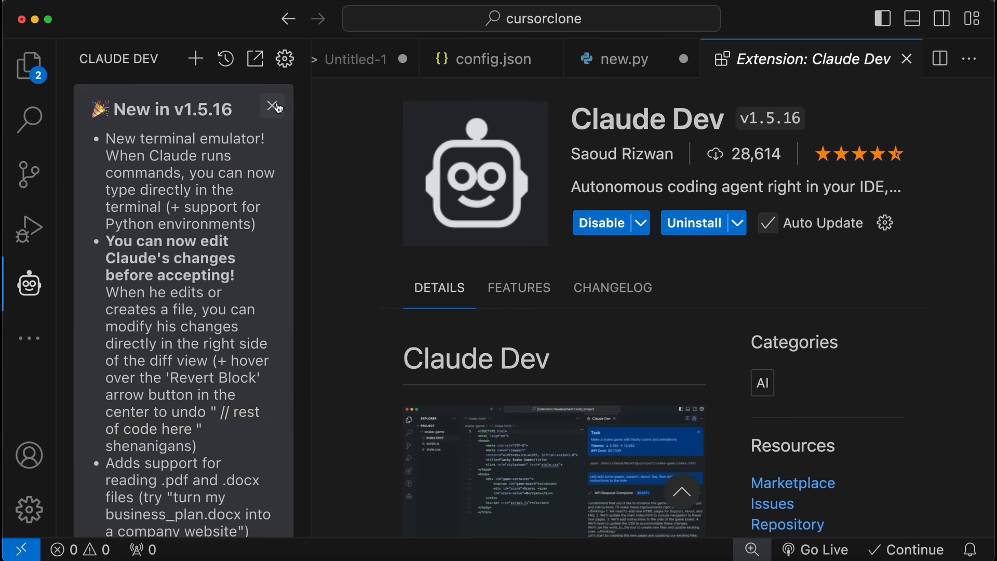
{"action": "left_click", "coordinate": [273, 106]}
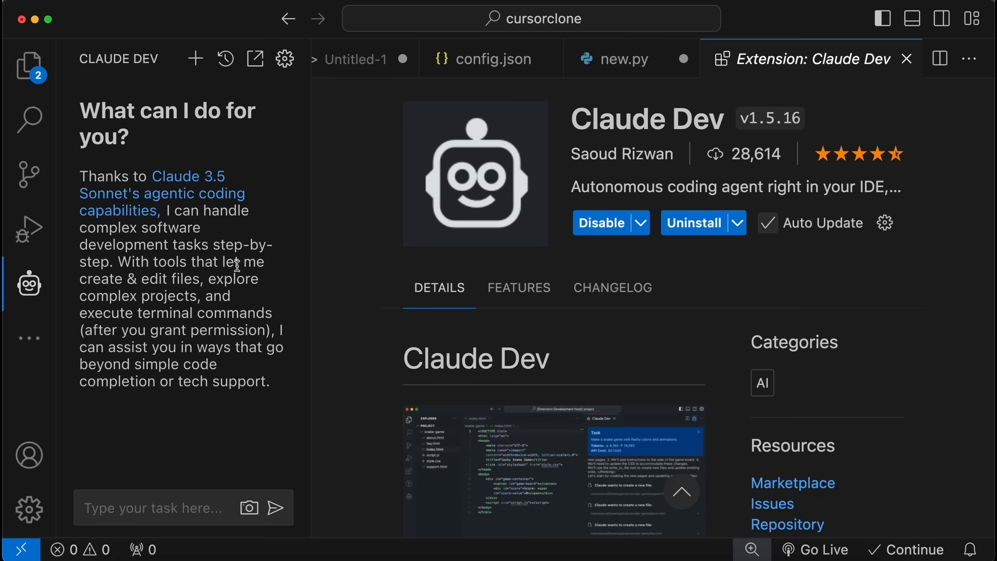
{"action": "left_click", "coordinate": [285, 58]}
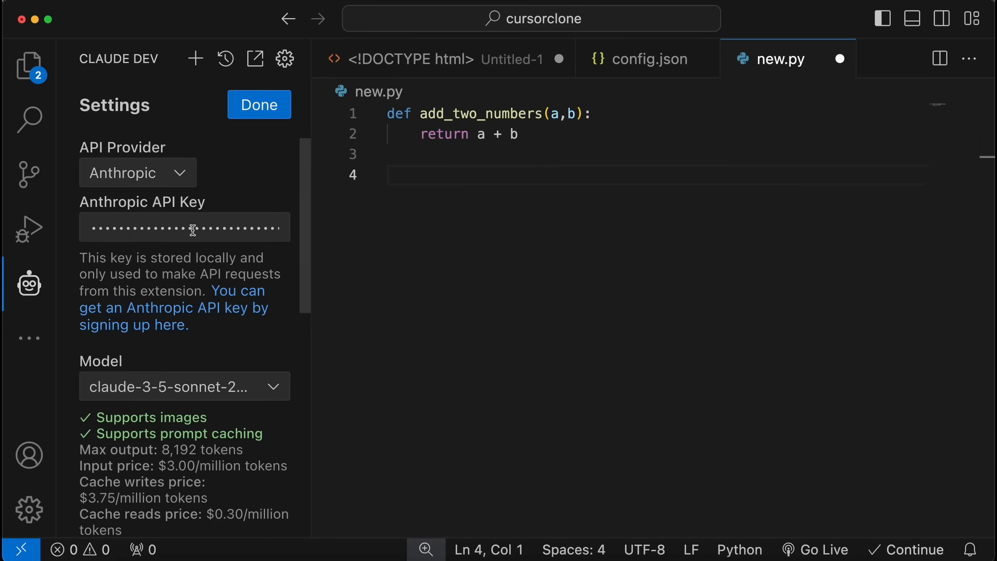
Confirm the Anthropic API key and provider in Claude Dev settings and finish with Done
{"action": "left_click", "coordinate": [185, 228]}
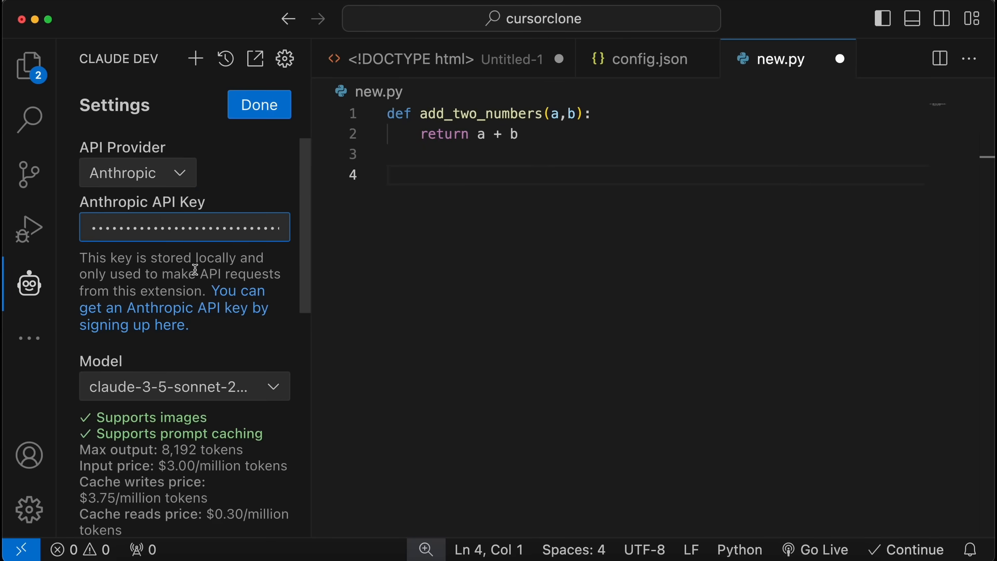
{"action": "left_click", "coordinate": [137, 173]}
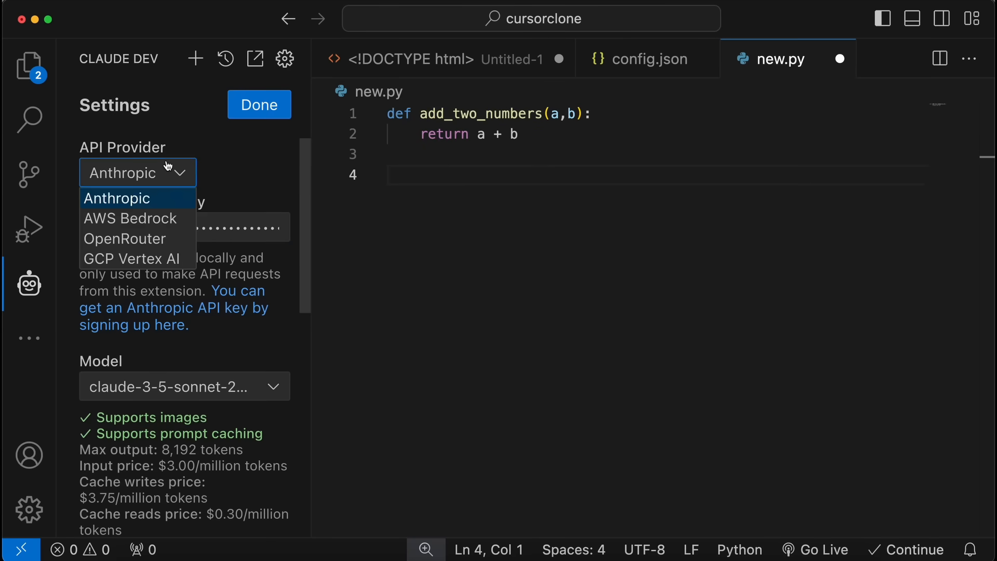
{"action": "mouse_move", "coordinate": [138, 239]}
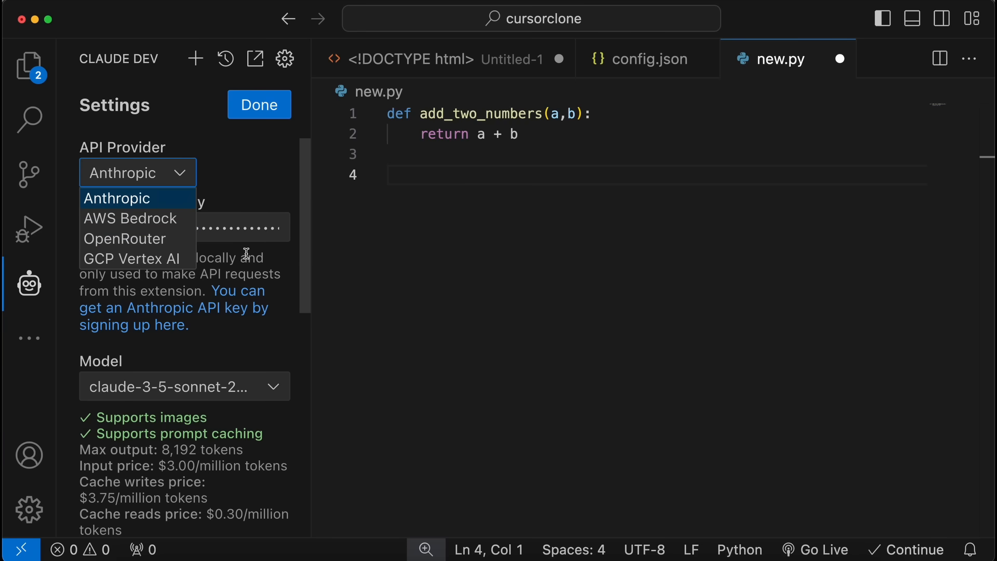
{"action": "left_click", "coordinate": [117, 197]}
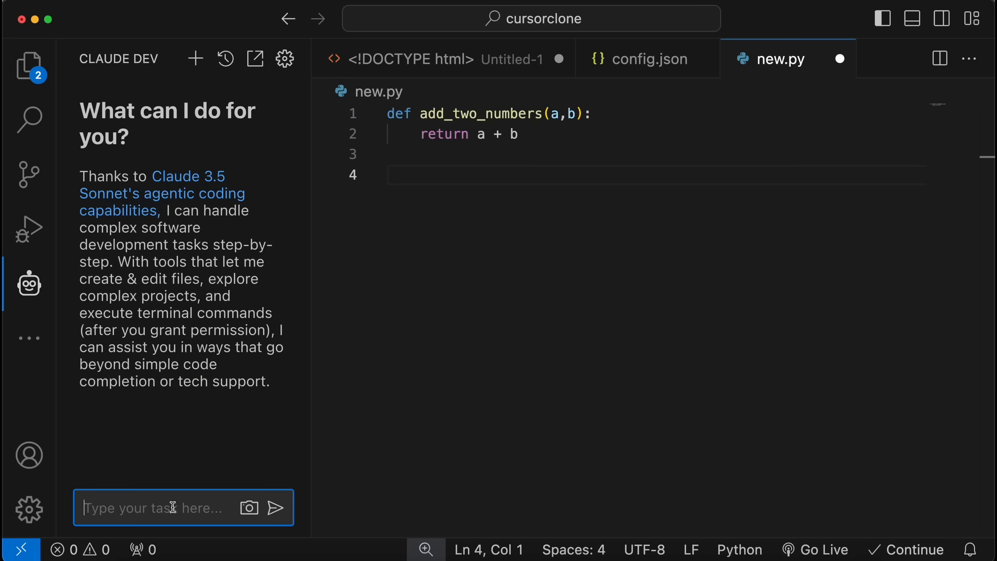
{"action": "mouse_move", "coordinate": [195, 492]}
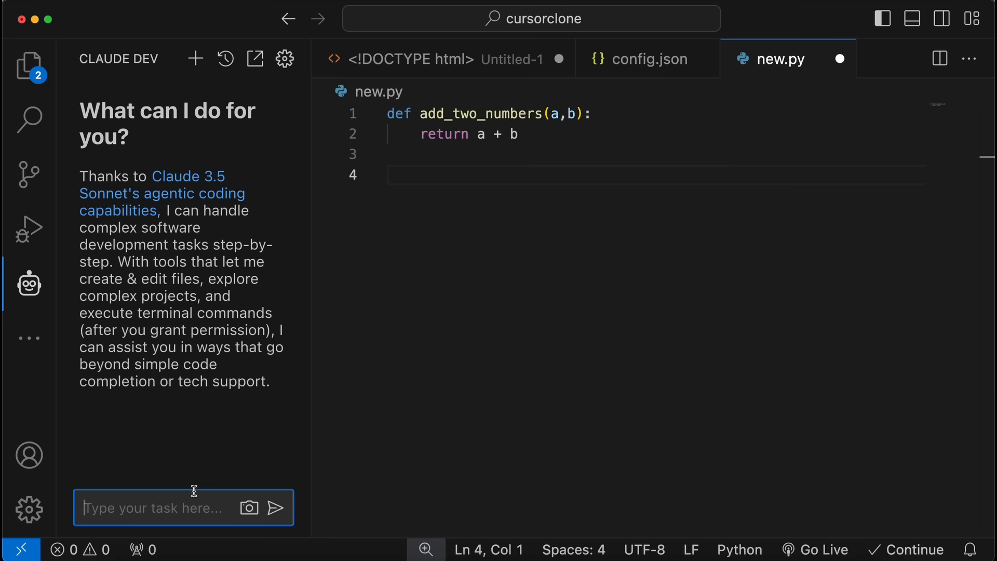
{"action": "mouse_move", "coordinate": [185, 512]}
{"action": "type", "text": "Create"}
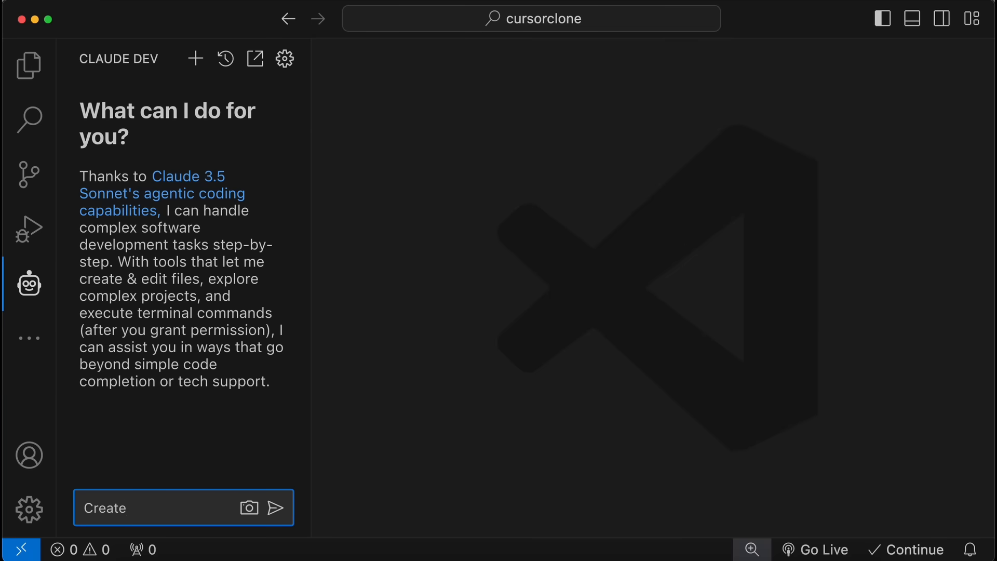
Send Claude Dev the task 'Create a minesweeper game using HTML,CSS, JS'
{"action": "type", "text": "a minesweeper game using H"}
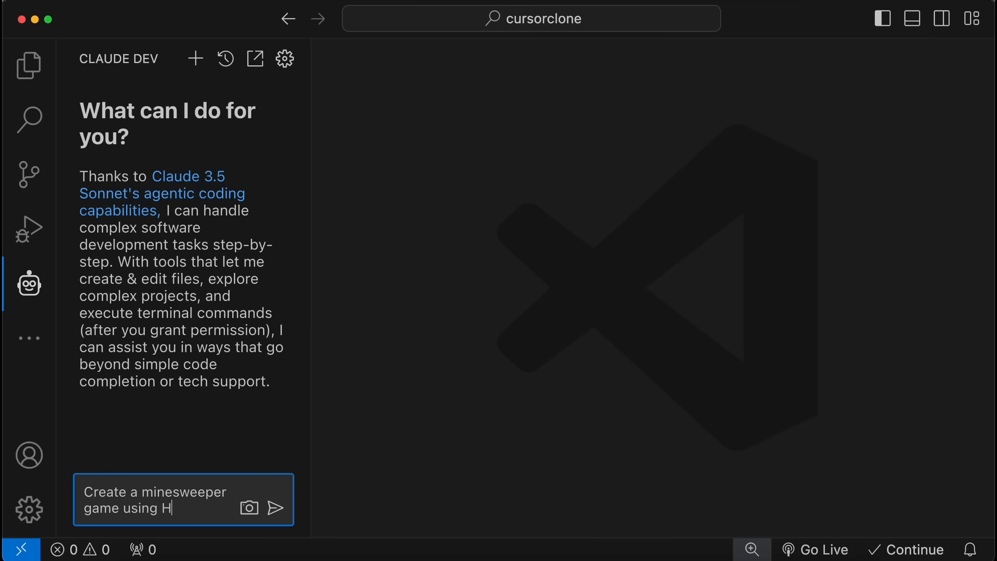
{"action": "type", "text": "TML,CSS,"}
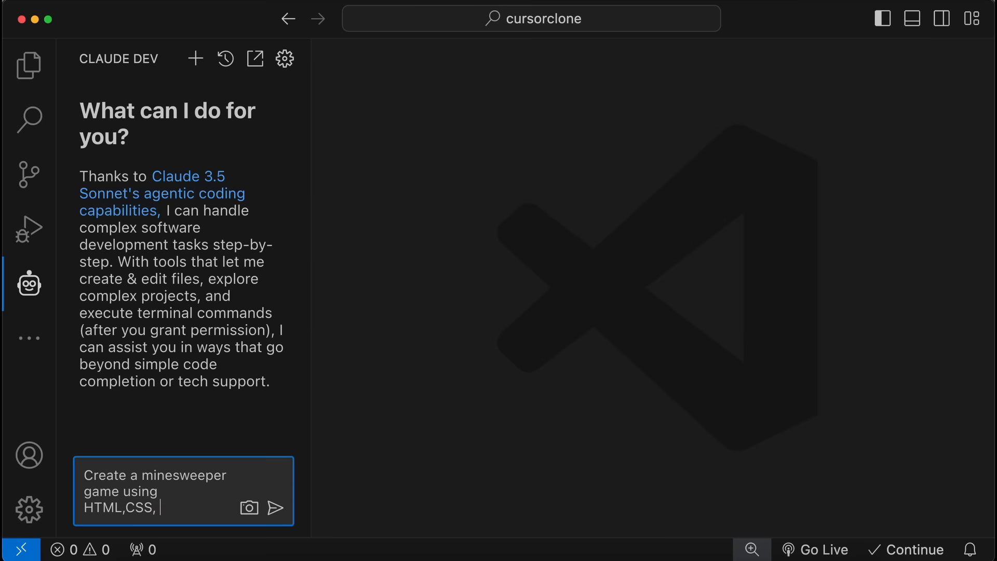
{"action": "left_click", "coordinate": [276, 508]}
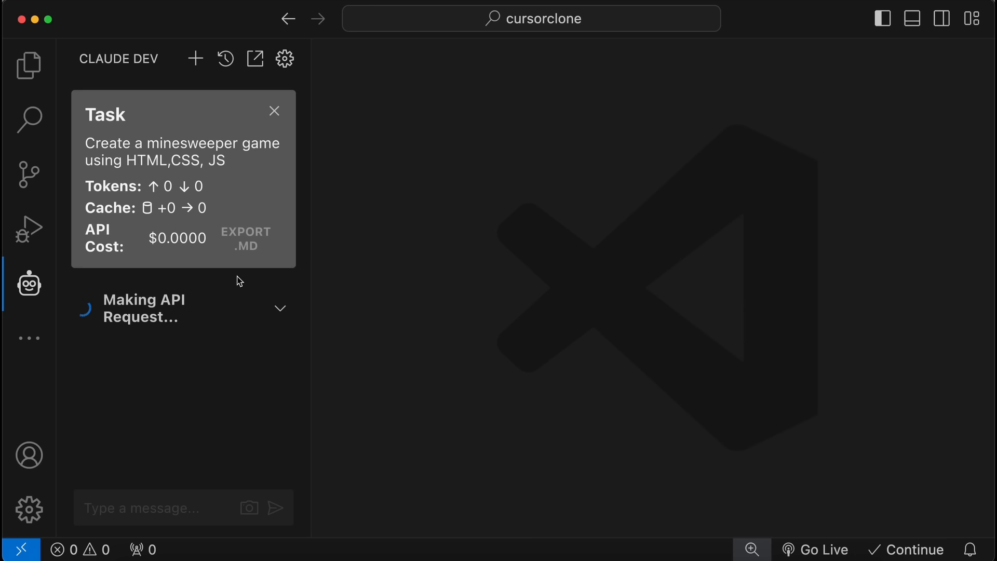
{"action": "mouse_move", "coordinate": [216, 356]}
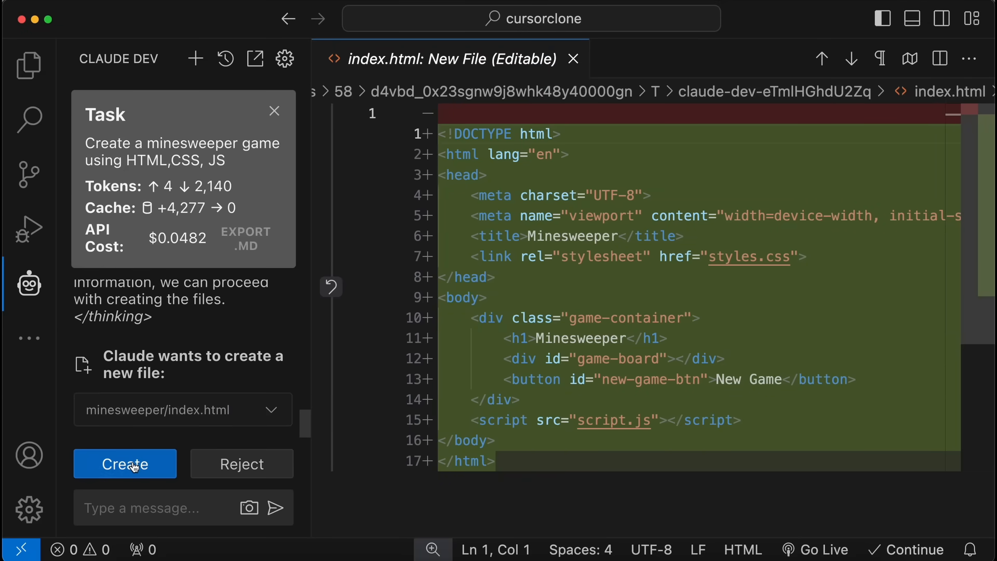
Accept creating minesweeper/index.html and styles.css, then run the command opening index.html in the browser
{"action": "left_click", "coordinate": [125, 464]}
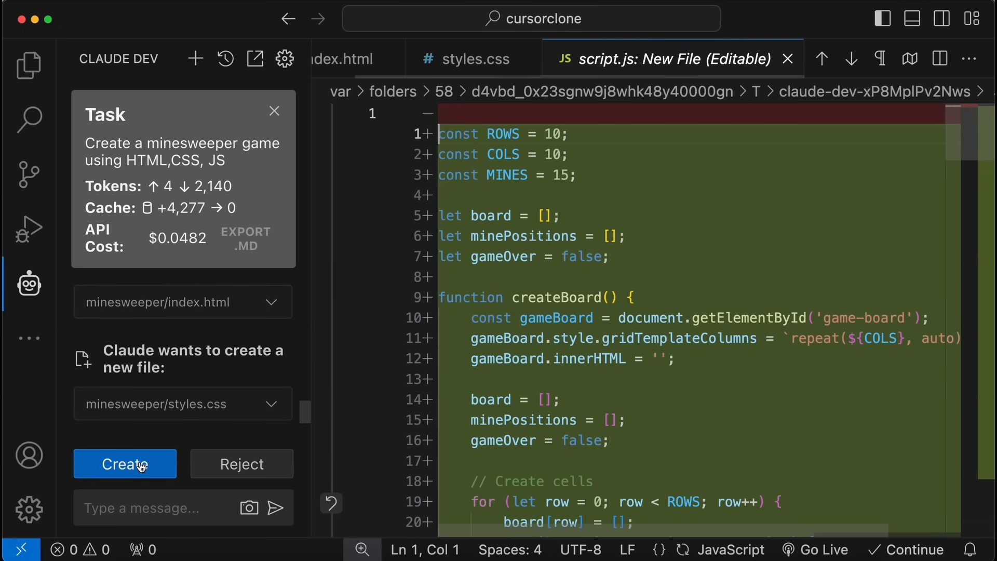
{"action": "left_click", "coordinate": [125, 463]}
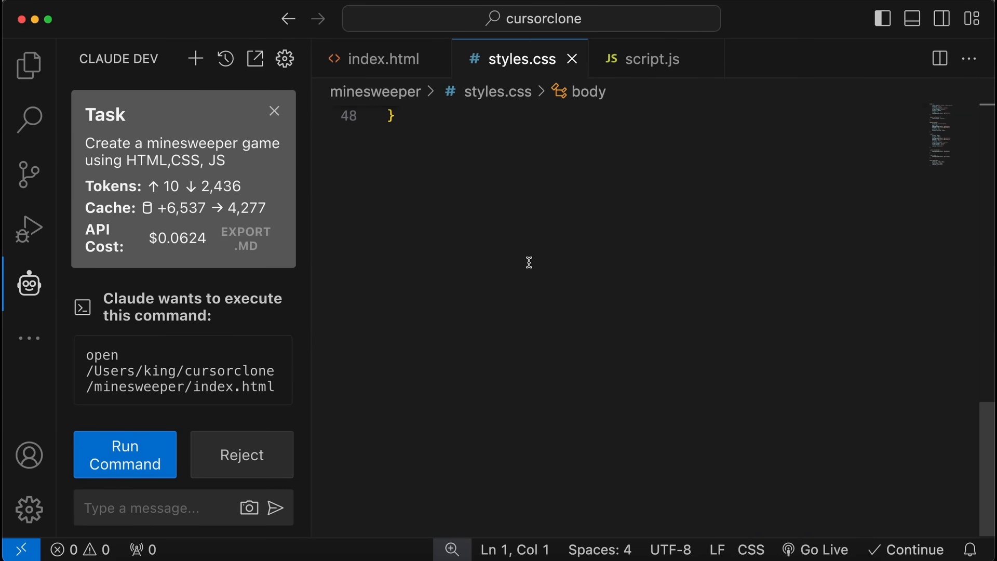
{"action": "left_click", "coordinate": [383, 59]}
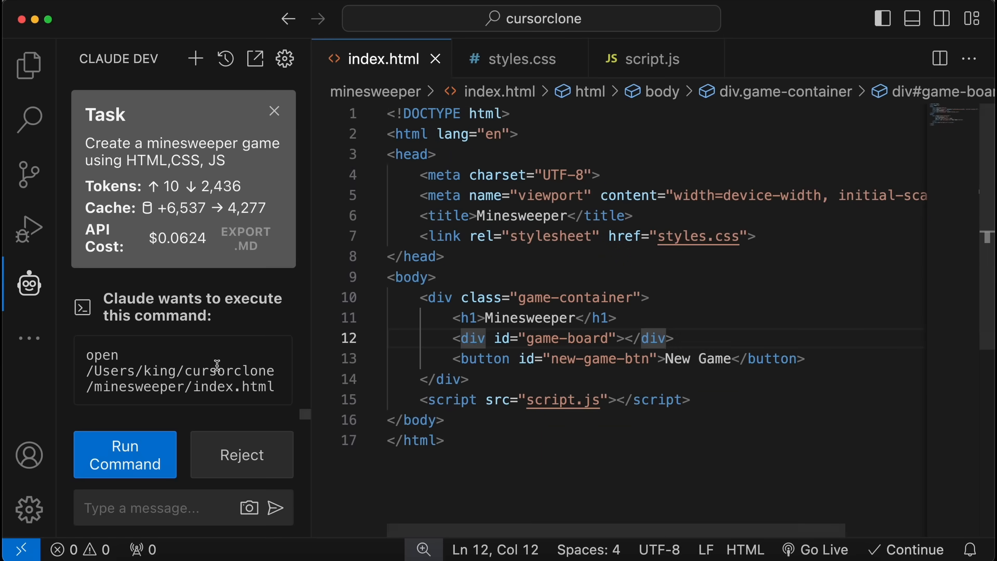
{"action": "left_click", "coordinate": [125, 454]}
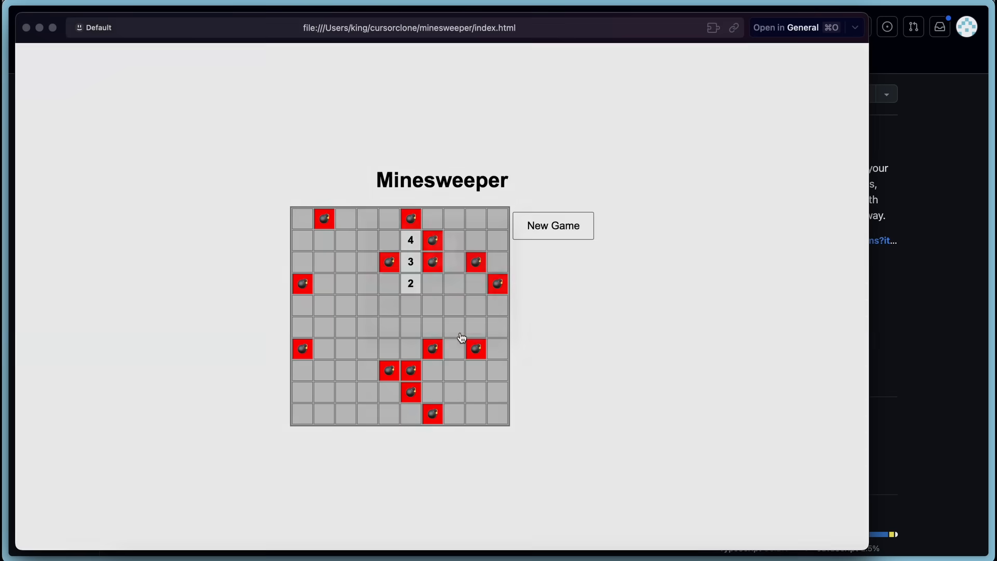
{"action": "mouse_move", "coordinate": [500, 399]}
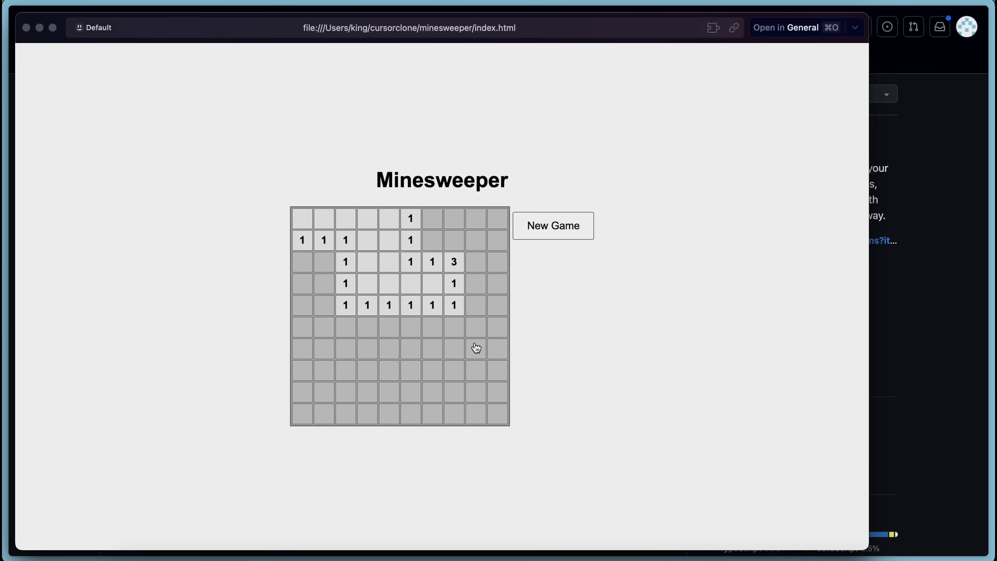
Reveal a cell on the Minesweeper board in the browser
{"action": "left_click", "coordinate": [475, 348]}
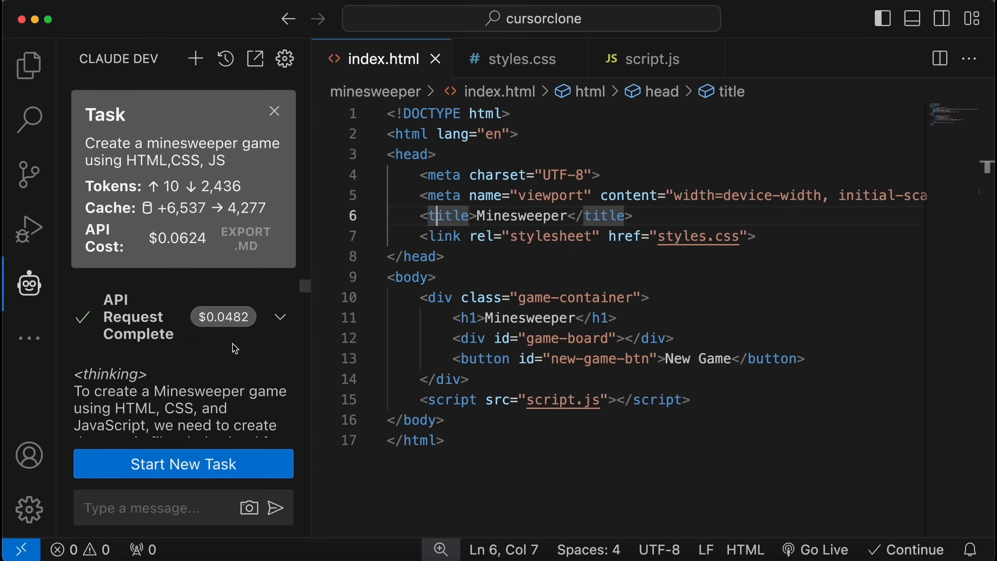
{"action": "scroll", "scroll_direction": "down", "scroll_amount": 3}
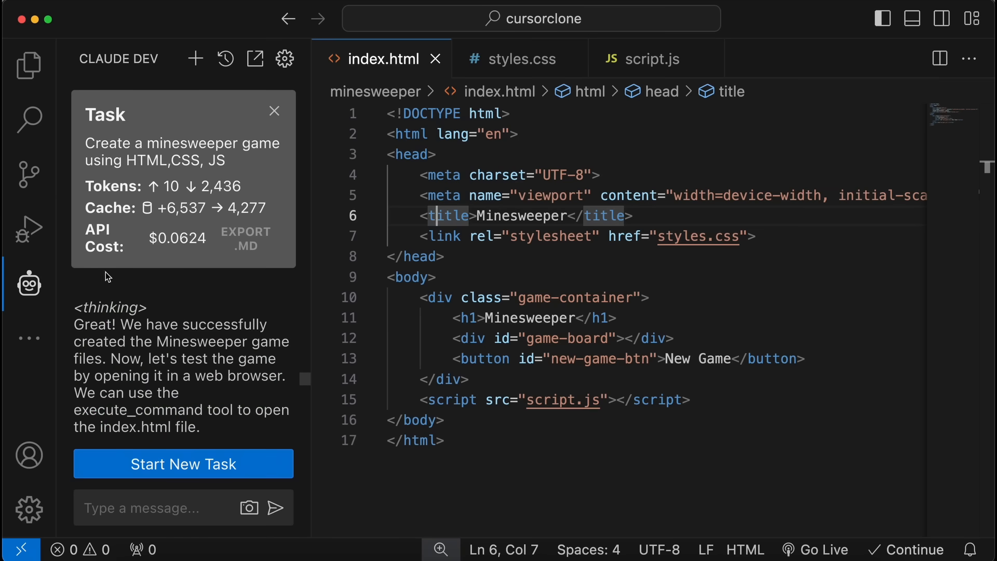
{"action": "left_click", "coordinate": [28, 337]}
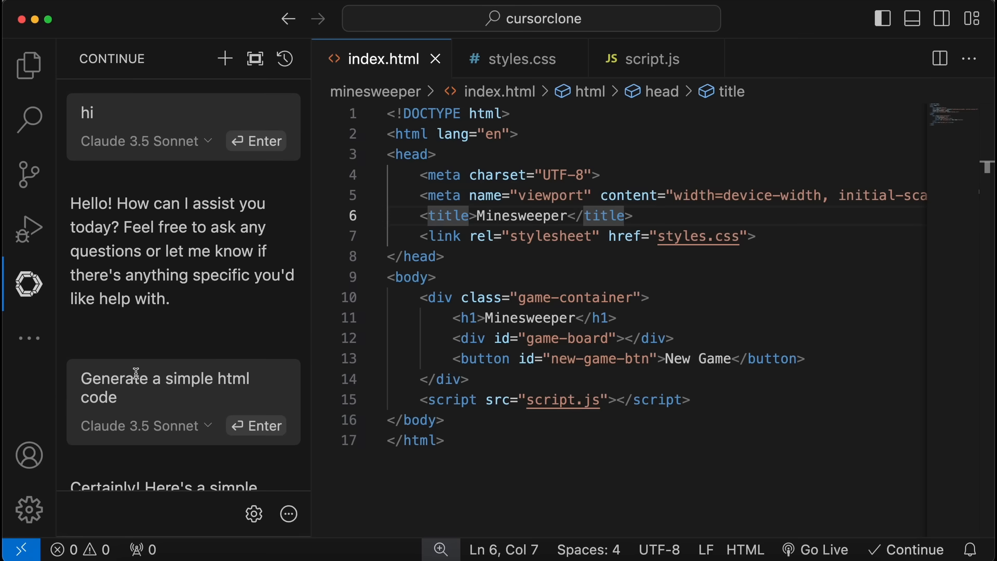
{"action": "mouse_move", "coordinate": [28, 338]}
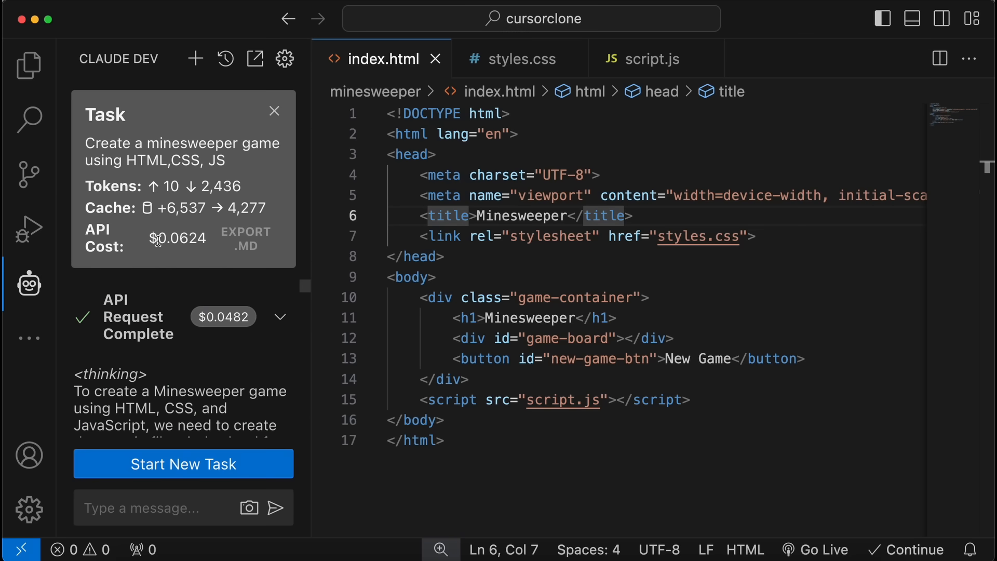
{"action": "mouse_move", "coordinate": [141, 302]}
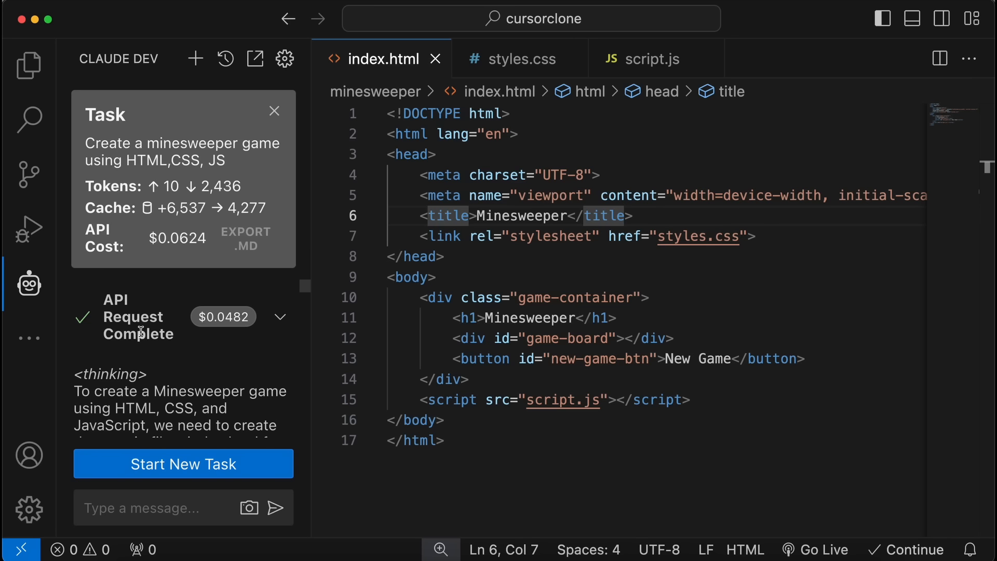
{"action": "mouse_move", "coordinate": [142, 263]}
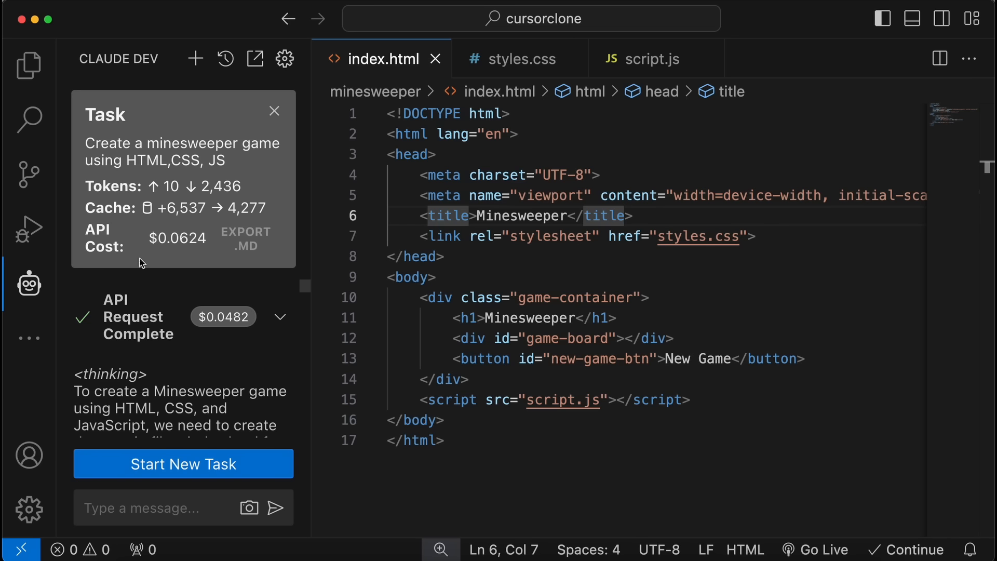
{"action": "mouse_move", "coordinate": [176, 286]}
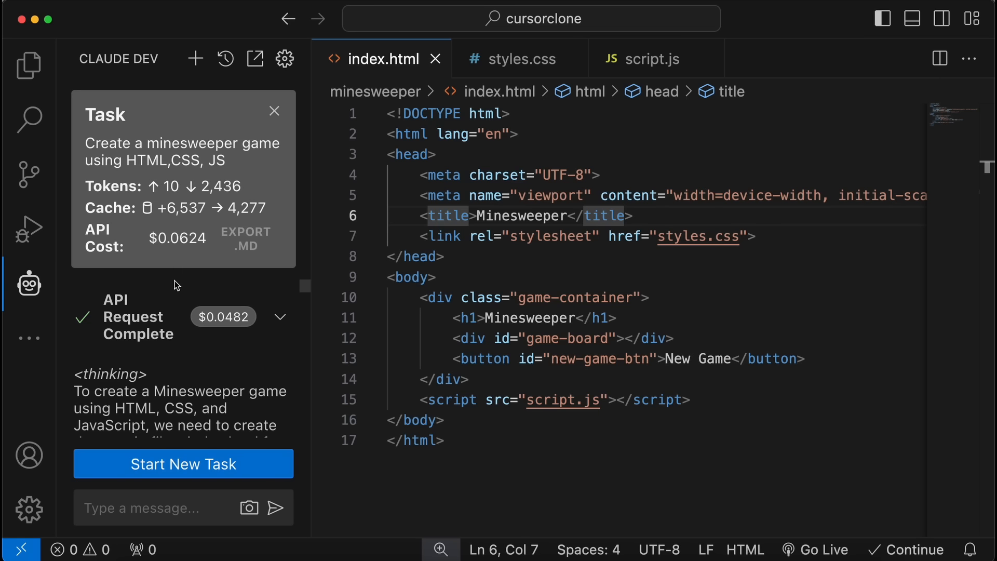
{"action": "mouse_move", "coordinate": [176, 267]}
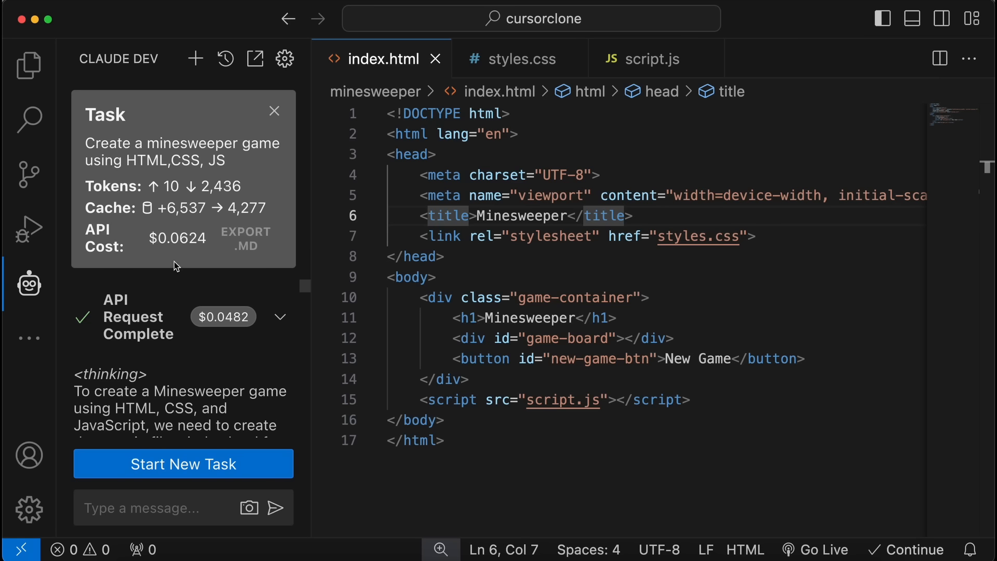
{"action": "mouse_move", "coordinate": [189, 257]}
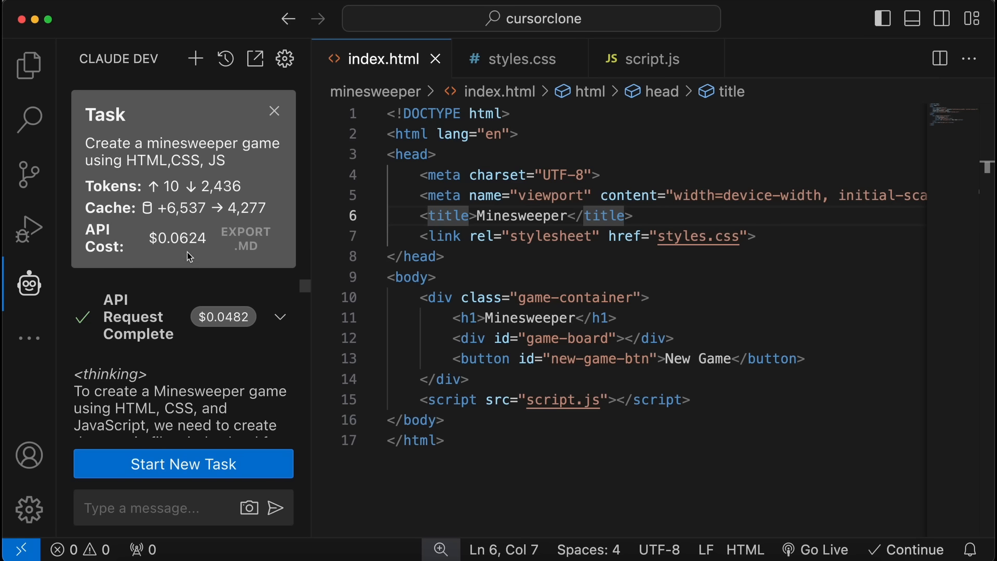
{"action": "mouse_move", "coordinate": [205, 242]}
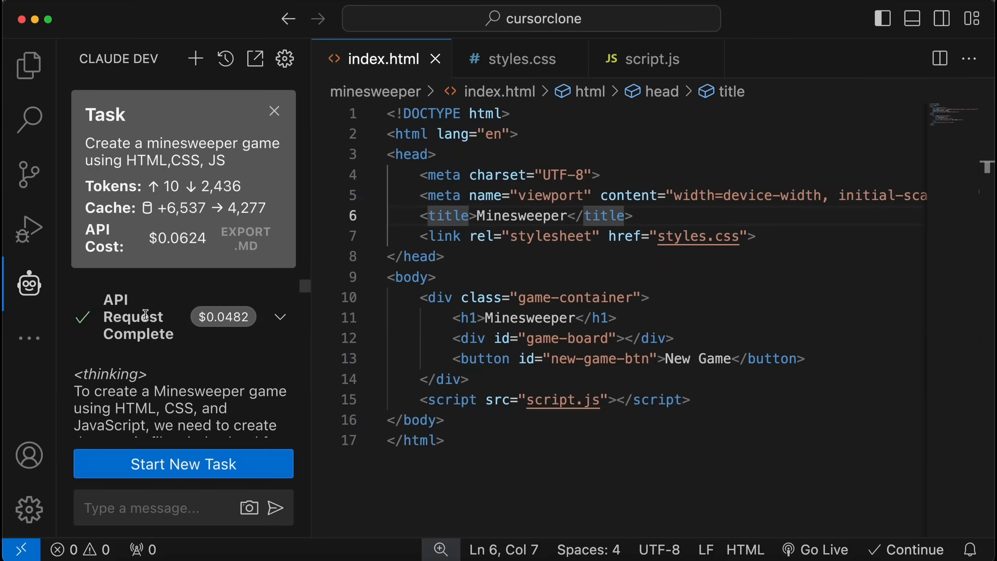
{"action": "mouse_move", "coordinate": [147, 317]}
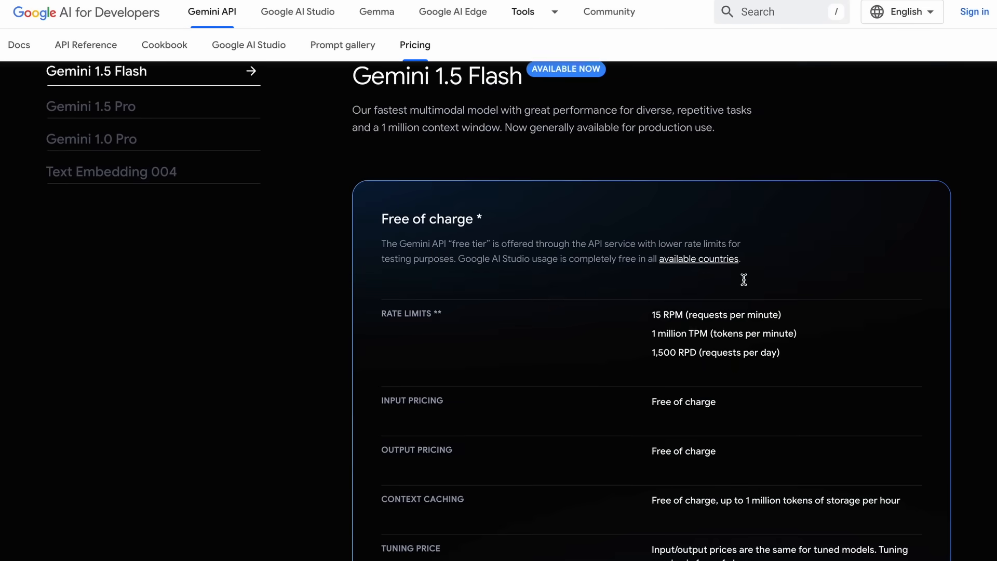
{"action": "scroll", "scroll_direction": "down", "scroll_amount": 3}
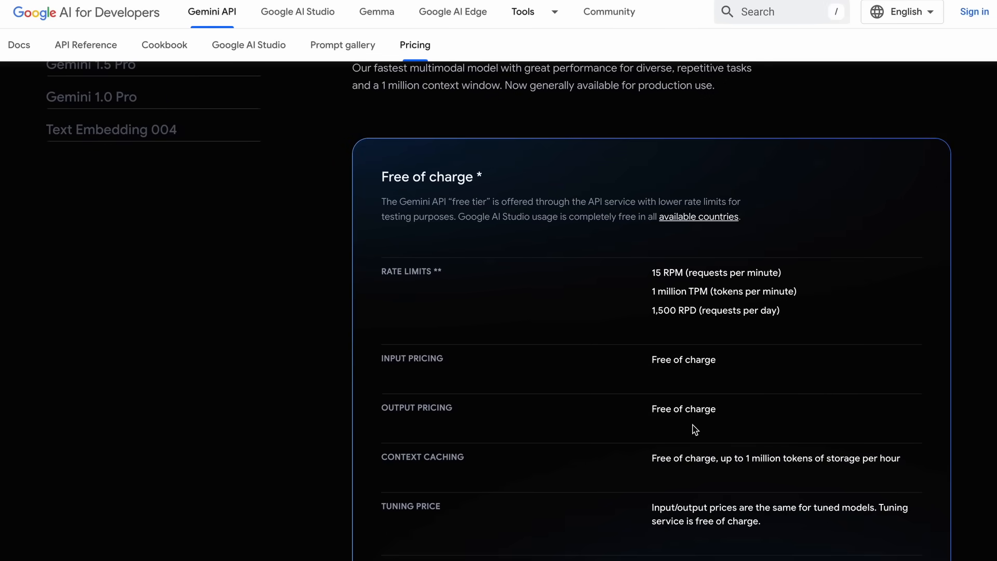
{"action": "scroll", "scroll_direction": "down", "scroll_amount": 3}
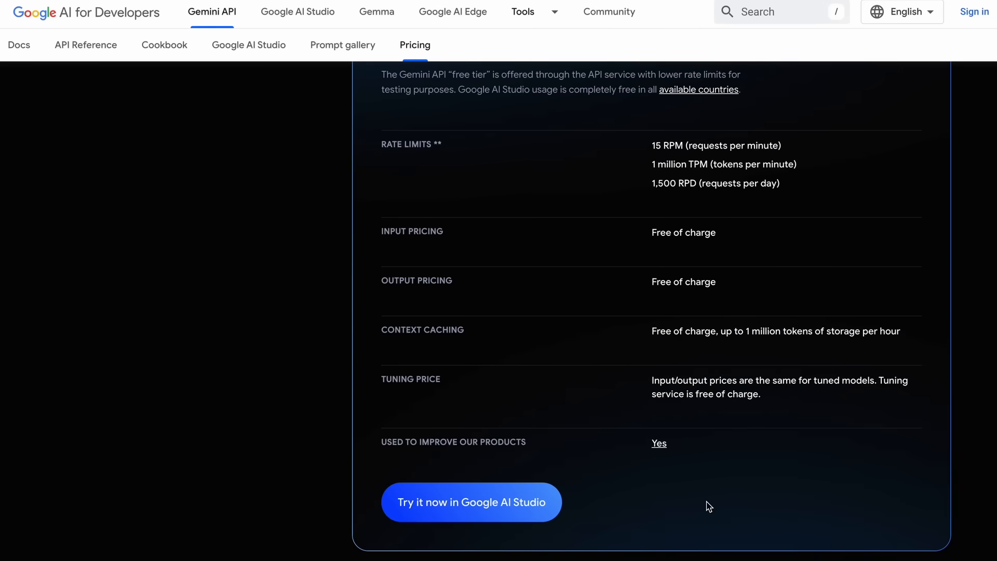
{"action": "mouse_move", "coordinate": [705, 460]}
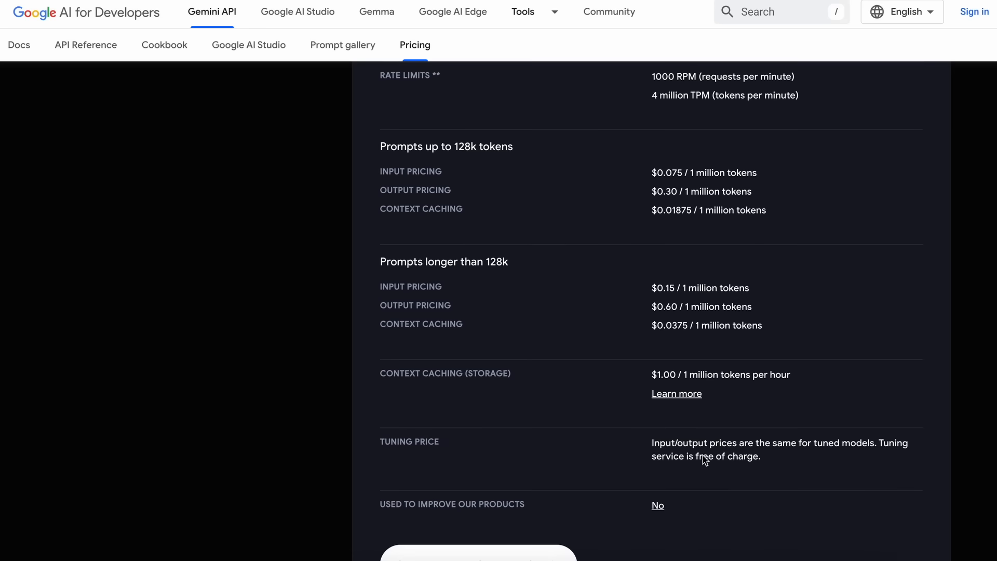
{"action": "scroll", "scroll_direction": "down", "scroll_amount": 3}
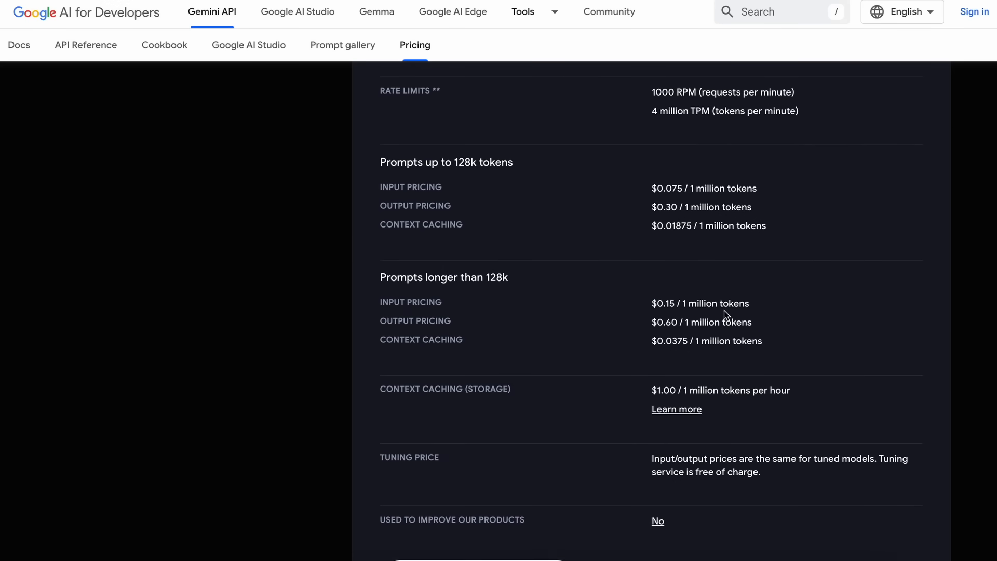
{"action": "scroll", "scroll_direction": "up", "scroll_amount": 3}
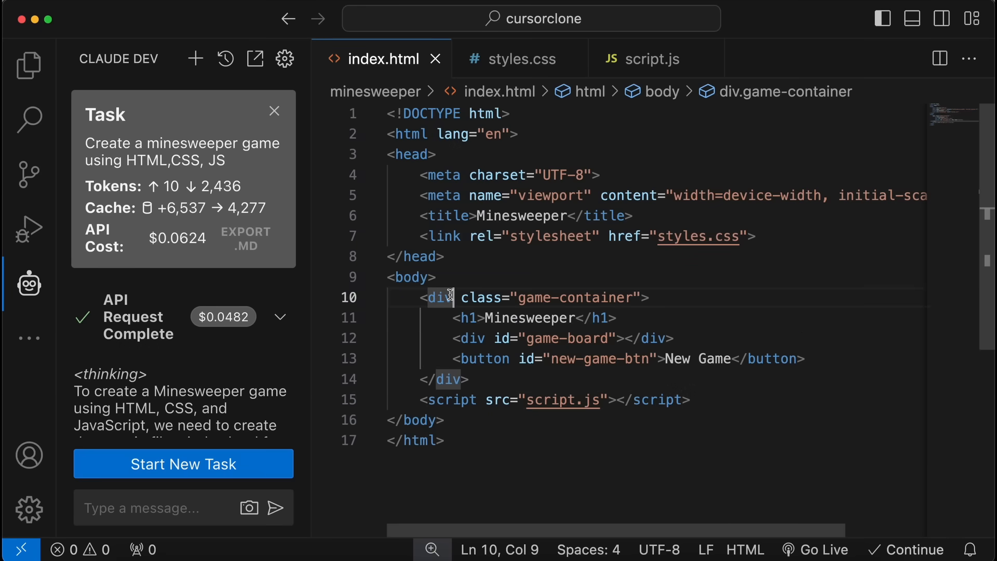
View the generated script.js and scroll down through its Minesweeper code
{"action": "left_click", "coordinate": [642, 58]}
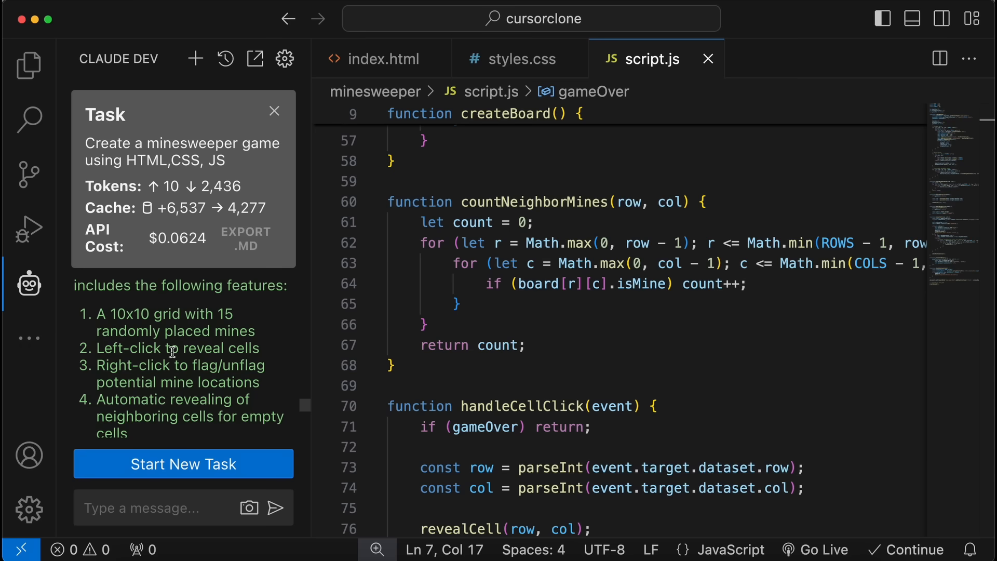
{"action": "scroll", "scroll_direction": "down", "scroll_amount": 3}
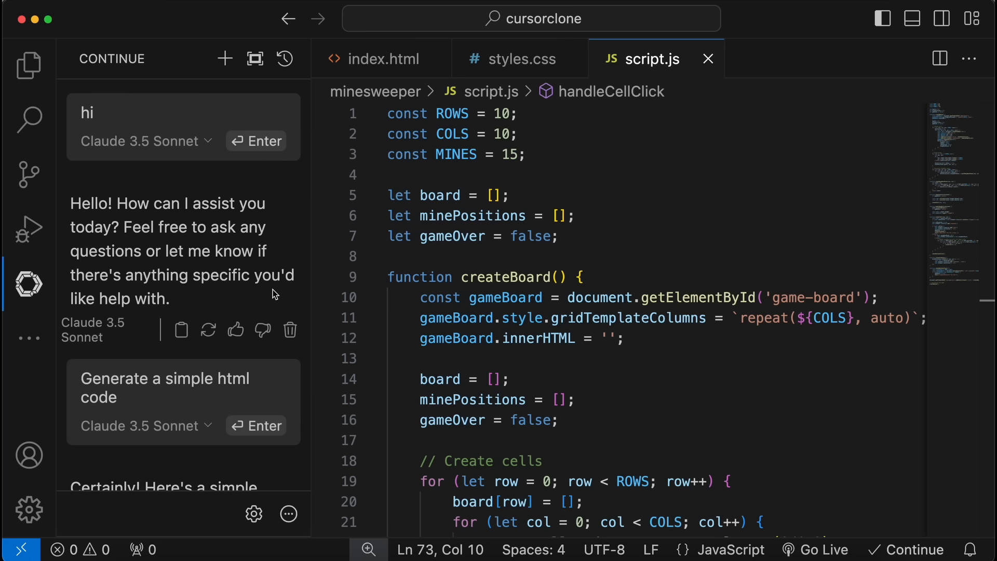
{"action": "mouse_move", "coordinate": [272, 283]}
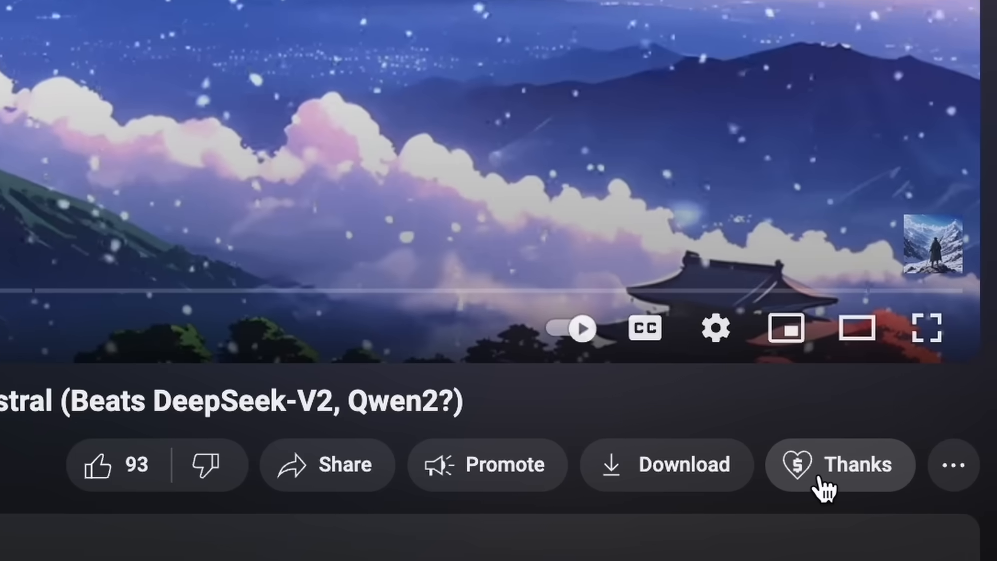
Raise the Super Thanks slider past $75.00 to its maximum amount
{"action": "left_click", "coordinate": [839, 465]}
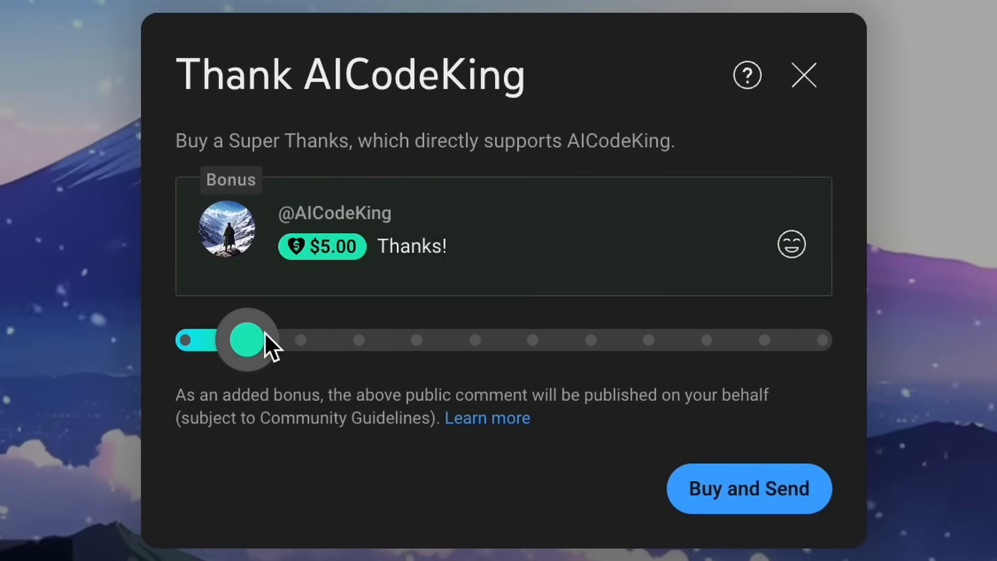
{"action": "left_click_drag", "start_coordinate": [247, 338], "coordinate": [594, 339]}
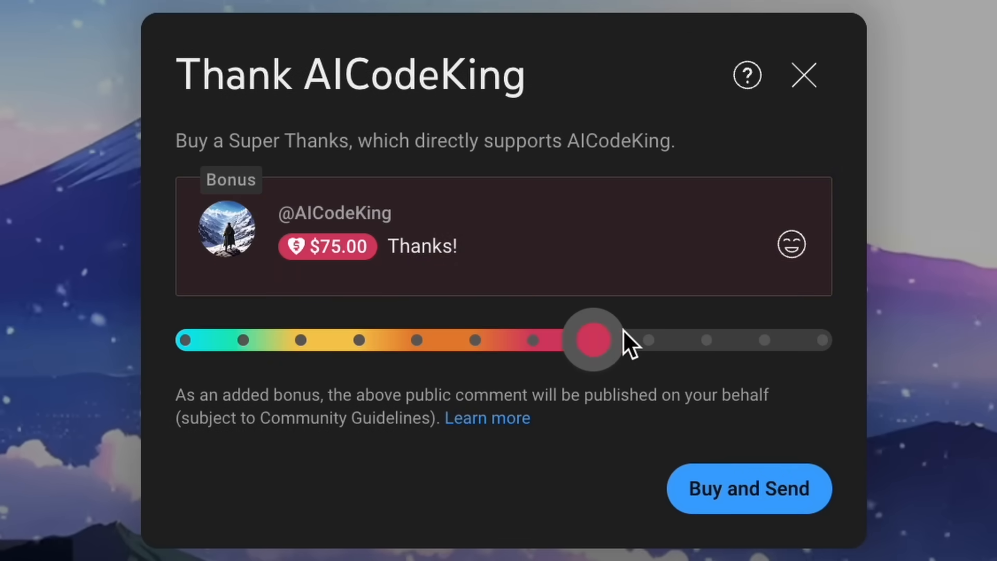
{"action": "left_click_drag", "start_coordinate": [593, 339], "coordinate": [838, 342]}
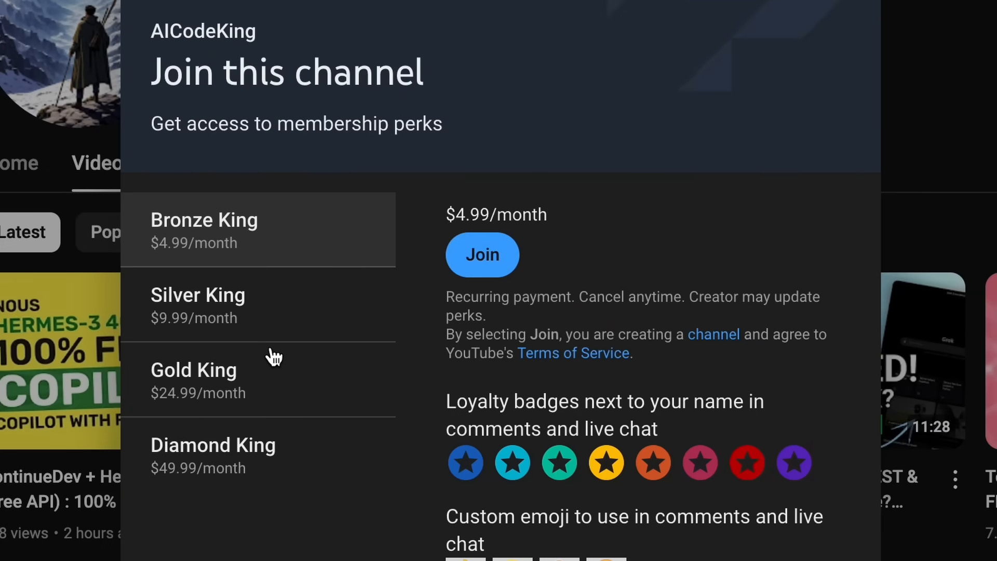
{"action": "mouse_move", "coordinate": [288, 210]}
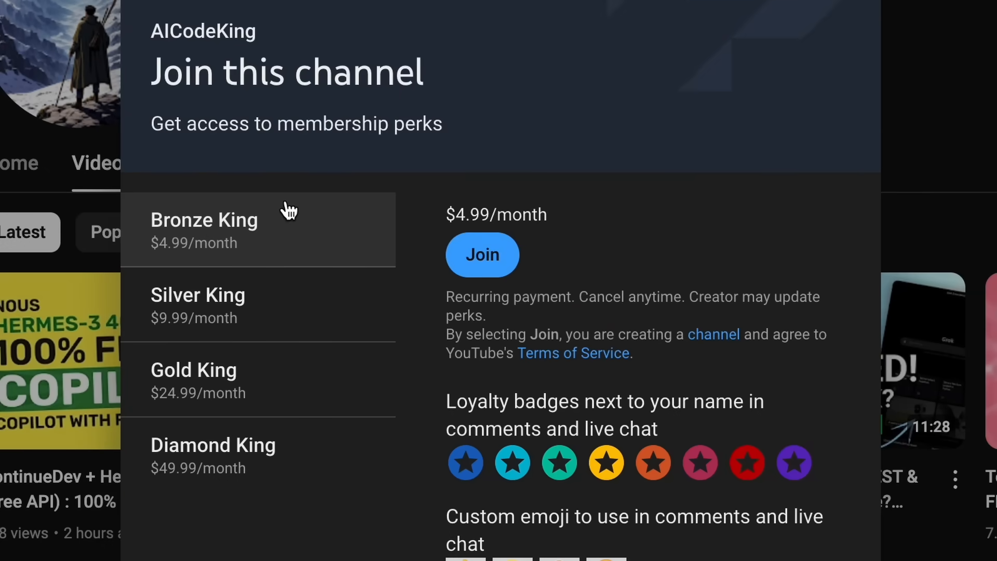
{"action": "mouse_move", "coordinate": [314, 210]}
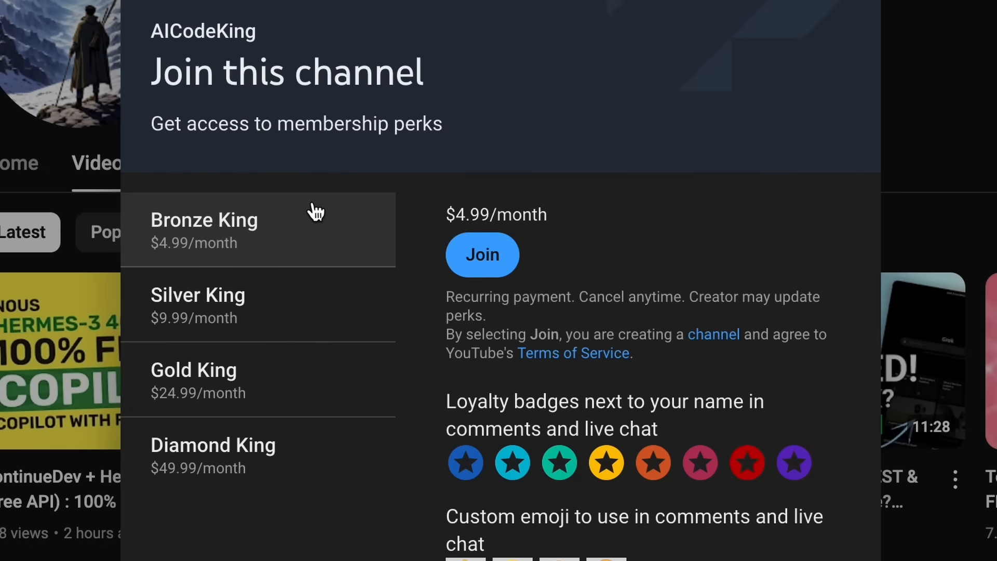